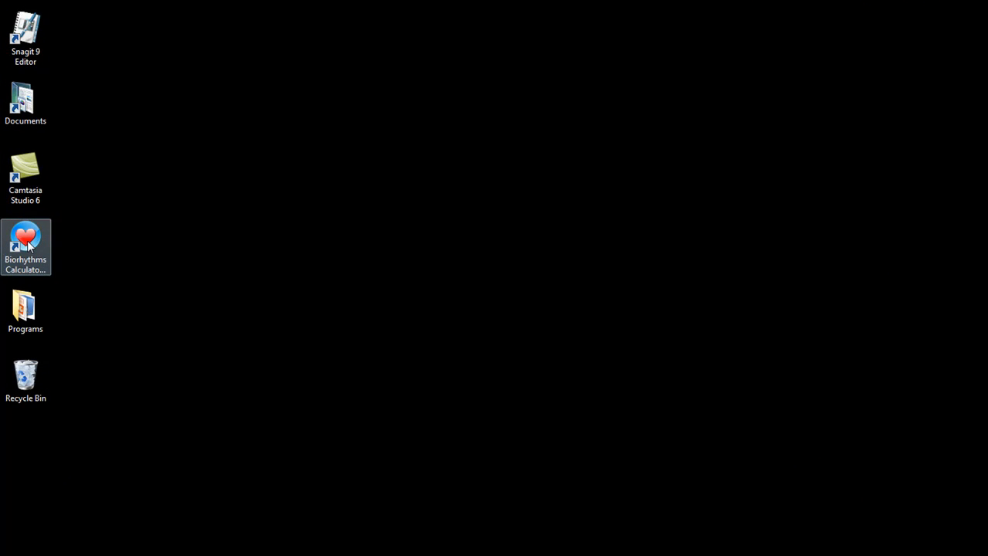
Step: Launch Biorhythms Calculator 2010 from its desktop shortcut
double_click(25, 240)
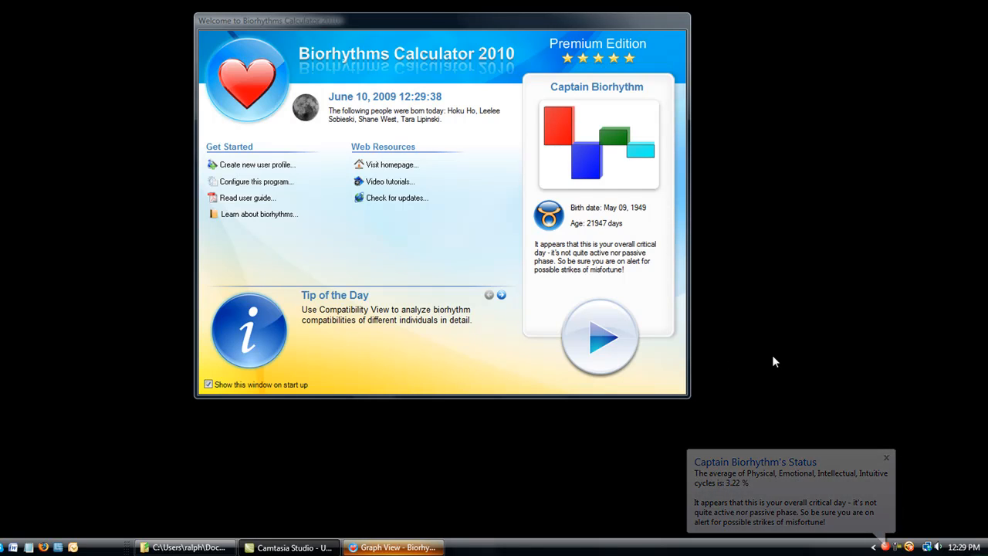
left_click(885, 457)
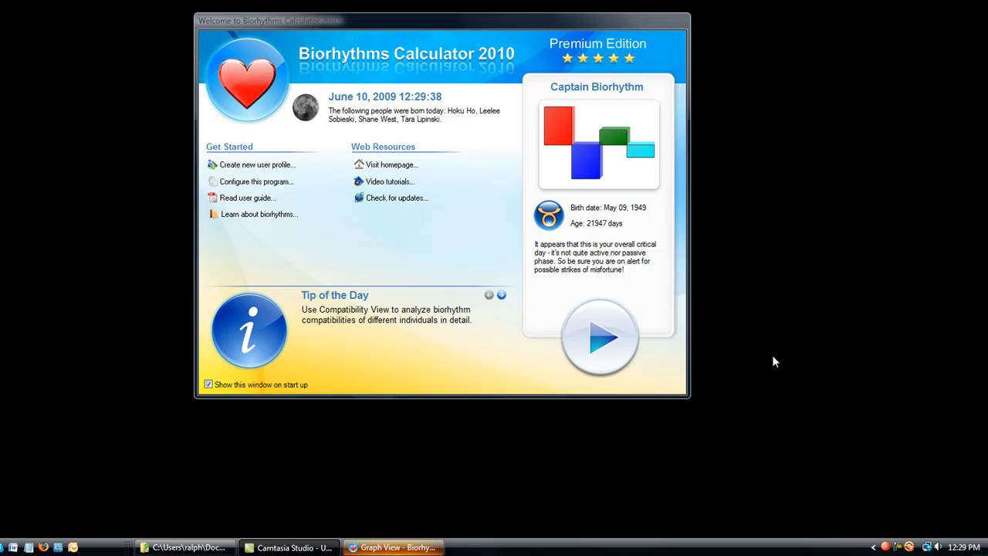
mouse_move(536, 251)
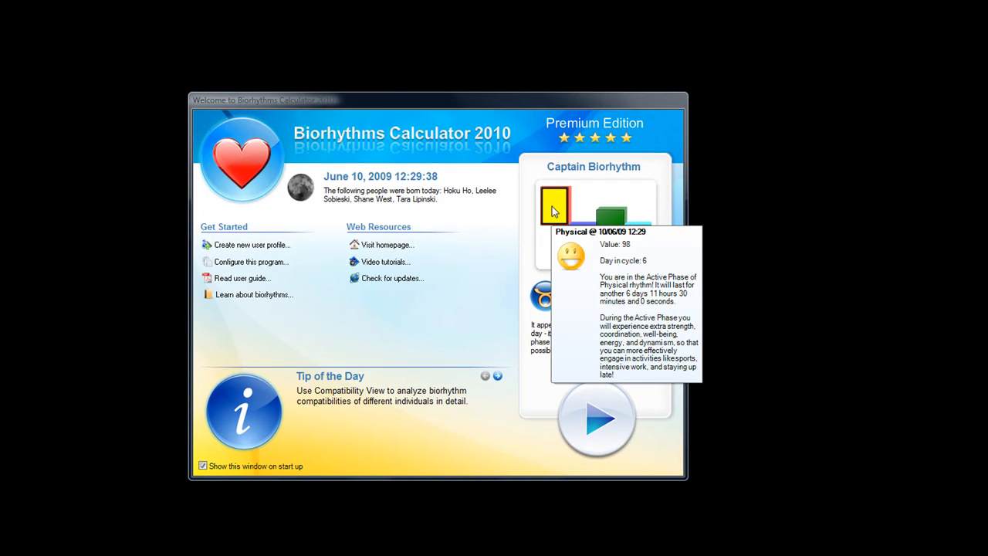
mouse_move(564, 230)
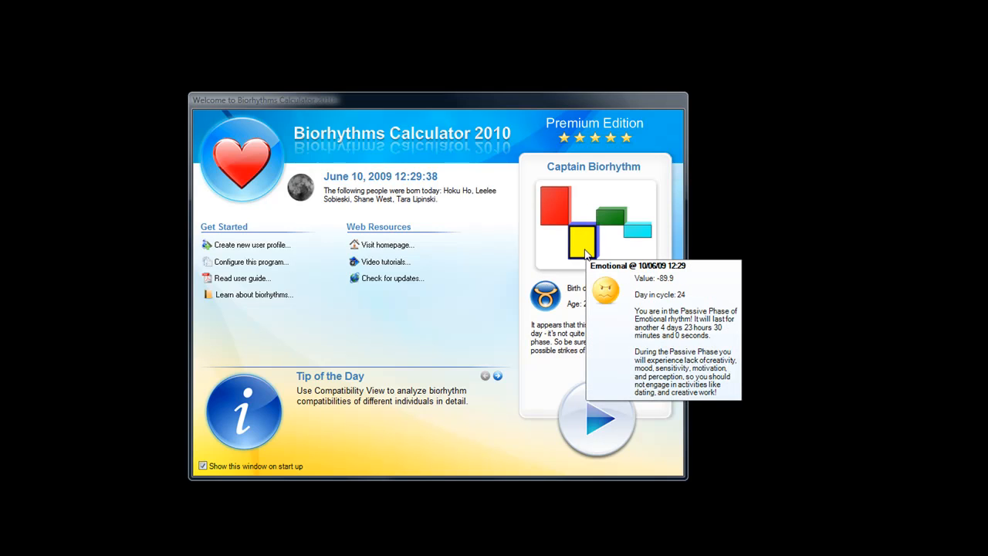
mouse_move(612, 218)
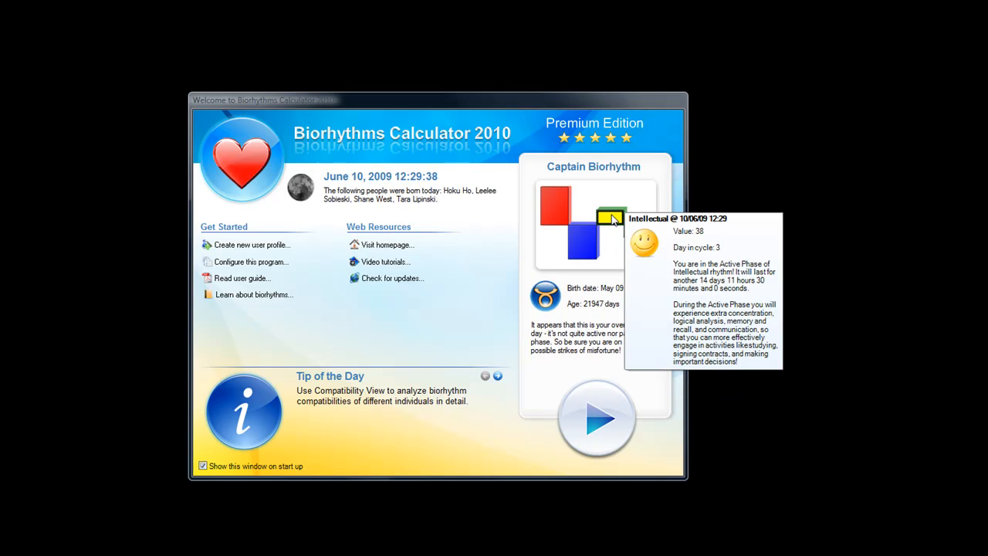
mouse_move(638, 231)
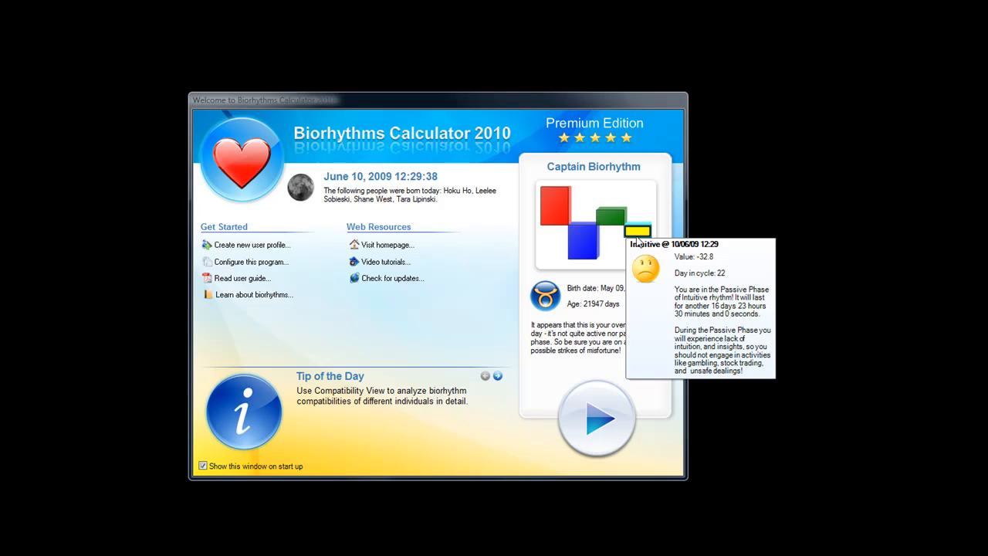
mouse_move(583, 314)
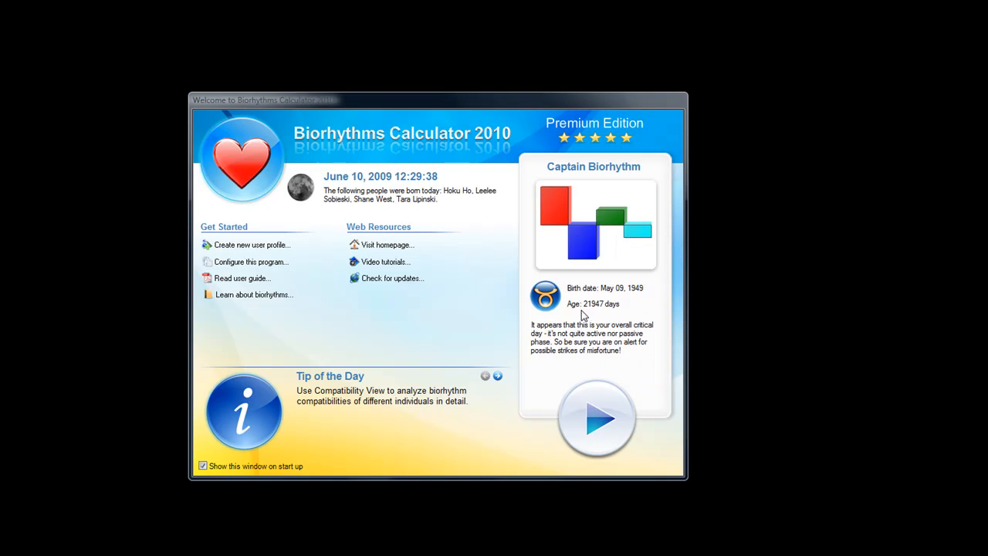
mouse_move(599, 316)
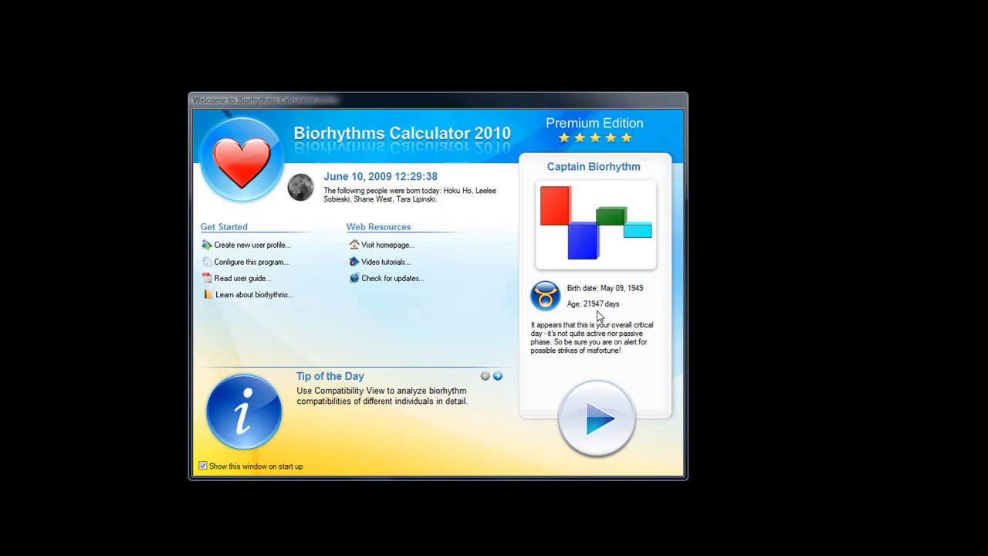
mouse_move(491, 312)
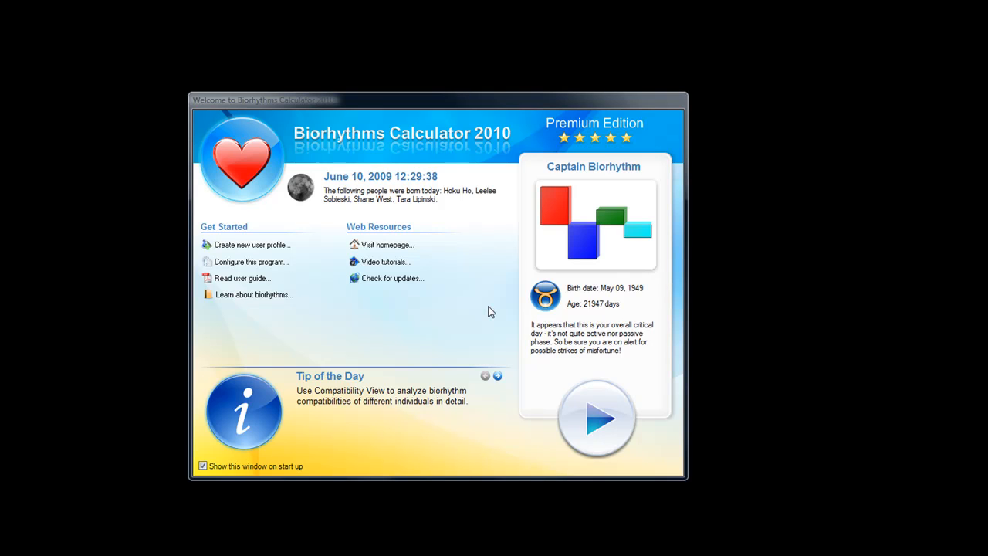
mouse_move(447, 319)
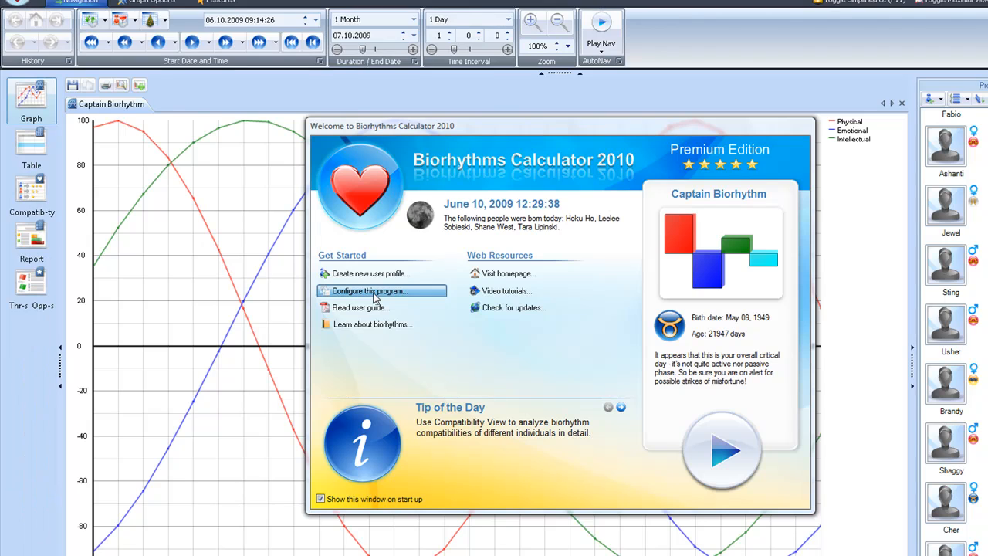
Step: Choose 'Configure this program...' on the welcome screen to reach General options
left_click(381, 291)
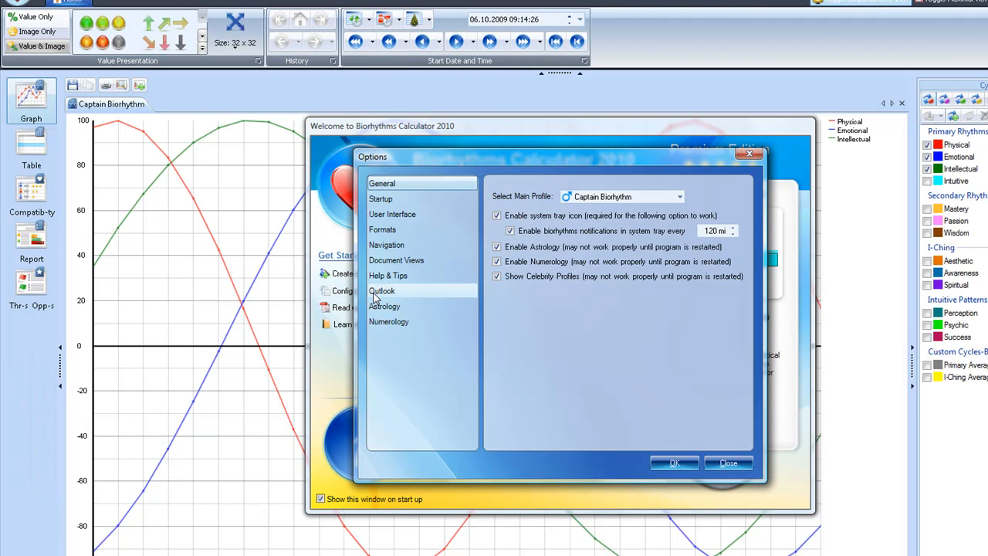
mouse_move(563, 325)
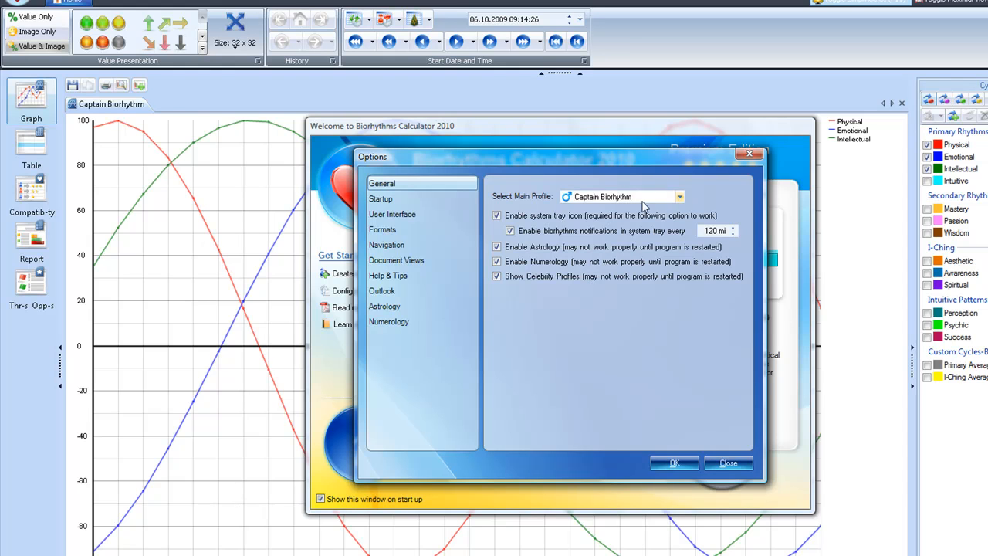
mouse_move(541, 207)
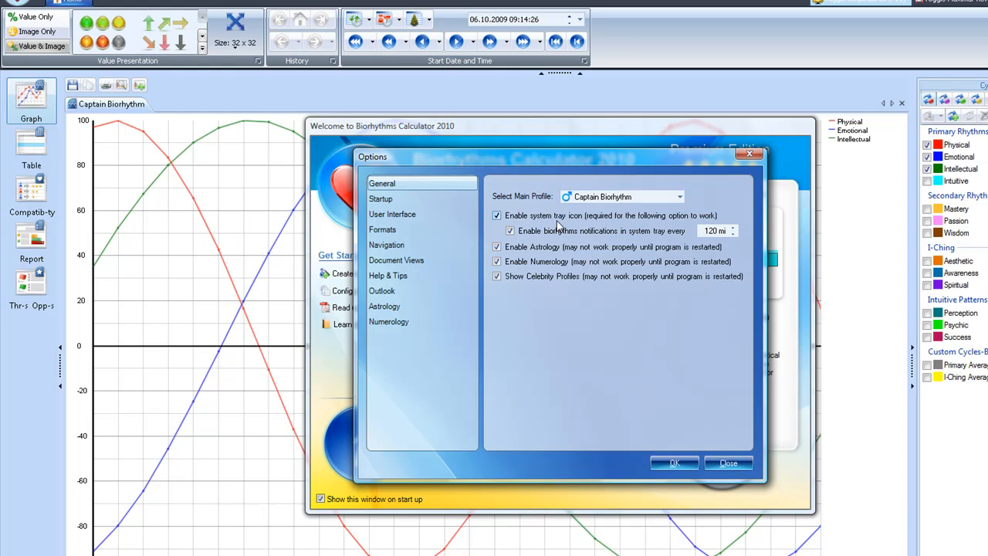
mouse_move(542, 221)
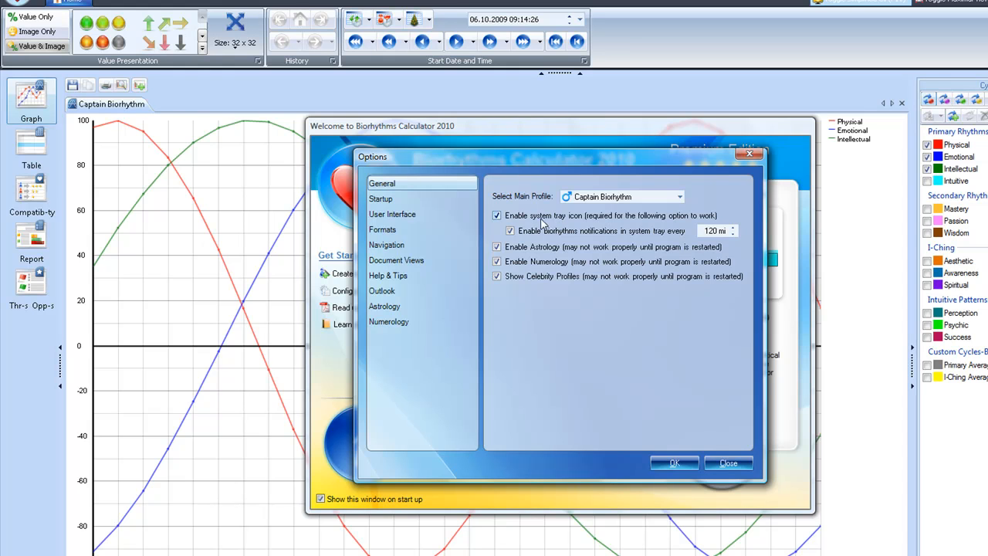
mouse_move(575, 225)
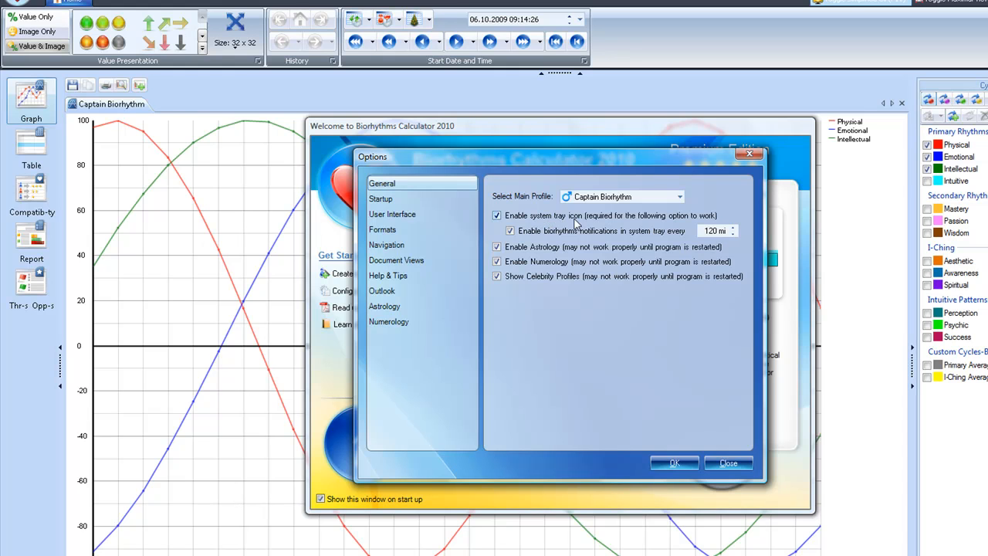
mouse_move(679, 230)
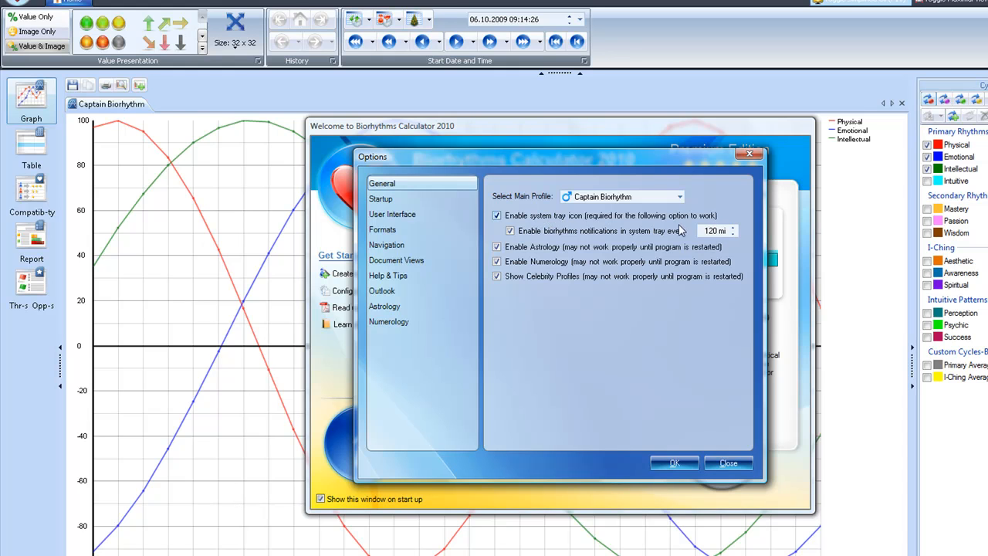
mouse_move(623, 234)
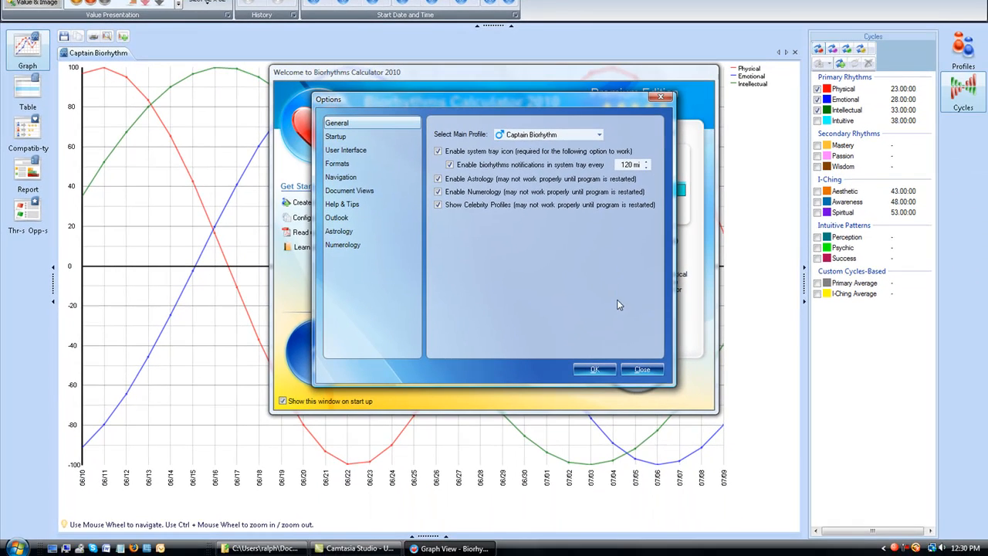
mouse_move(716, 397)
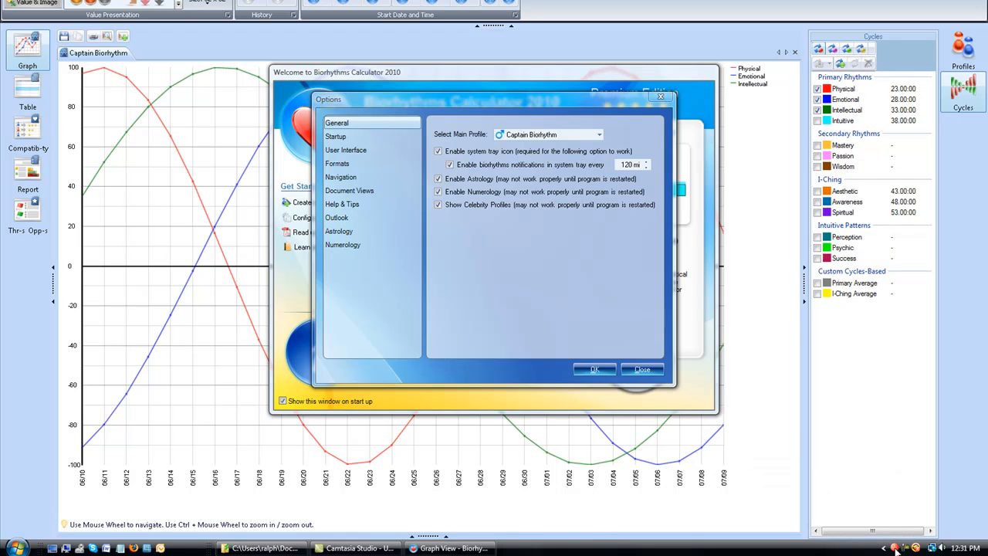
mouse_move(870, 525)
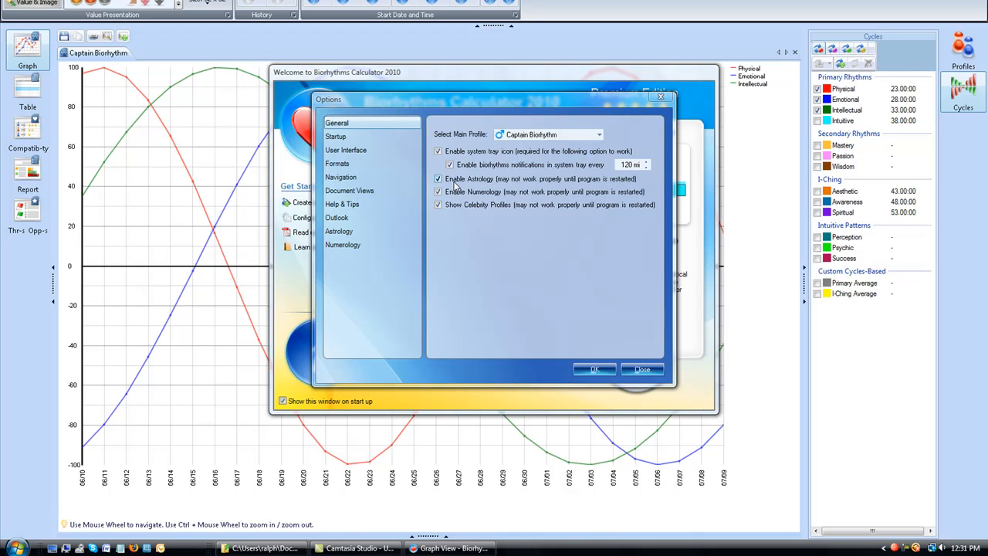
Step: Uncheck Enable Astrology, Enable Numerology and Show Celebrity Profiles
left_click(437, 179)
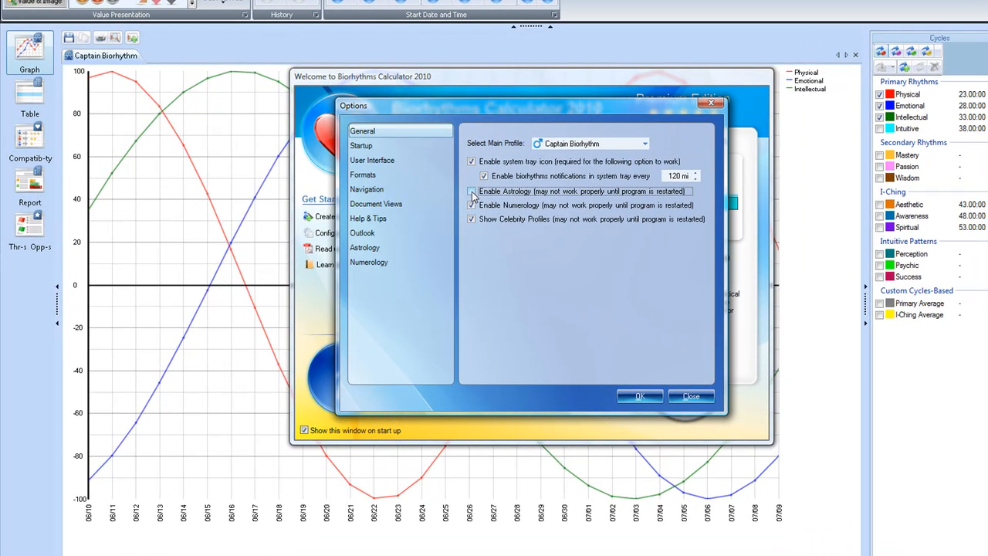
left_click(471, 190)
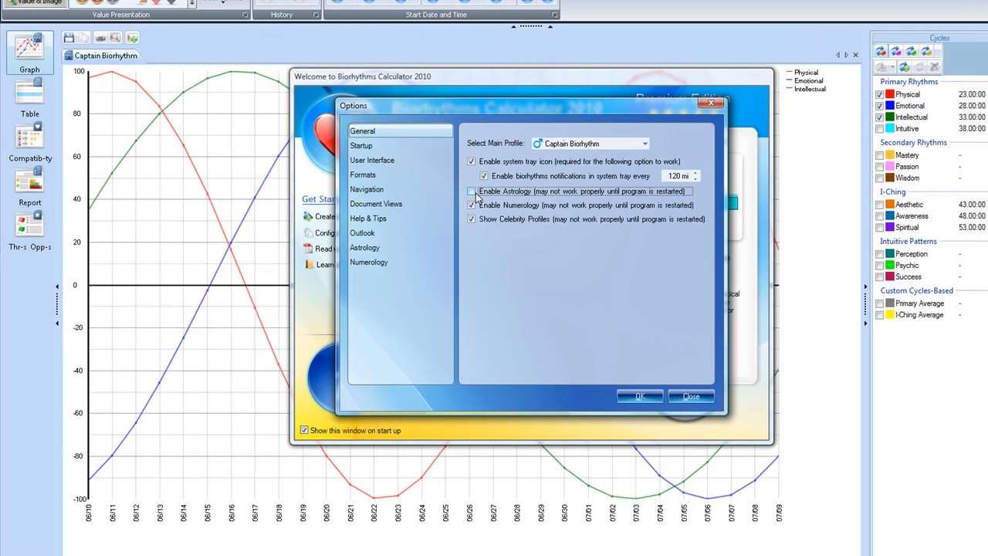
left_click(472, 205)
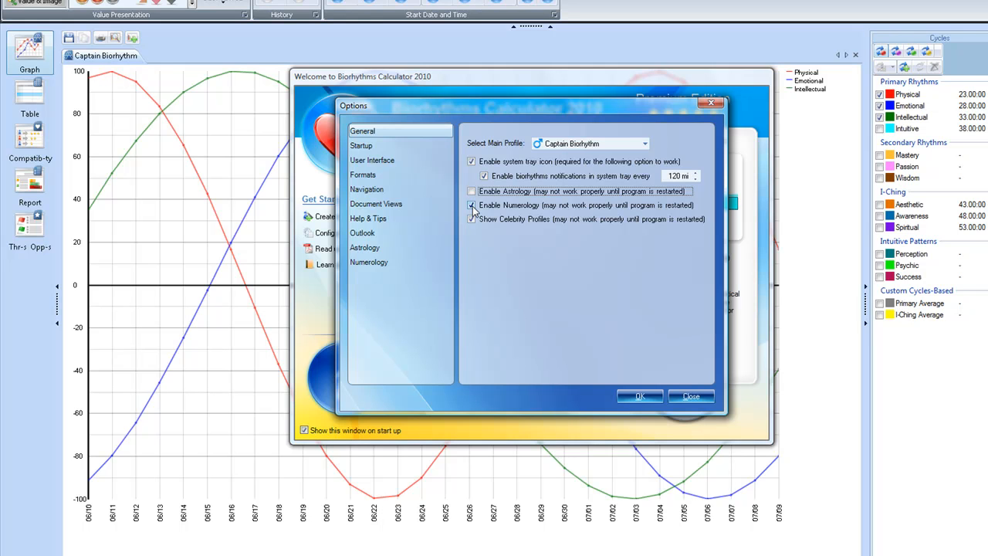
left_click(470, 205)
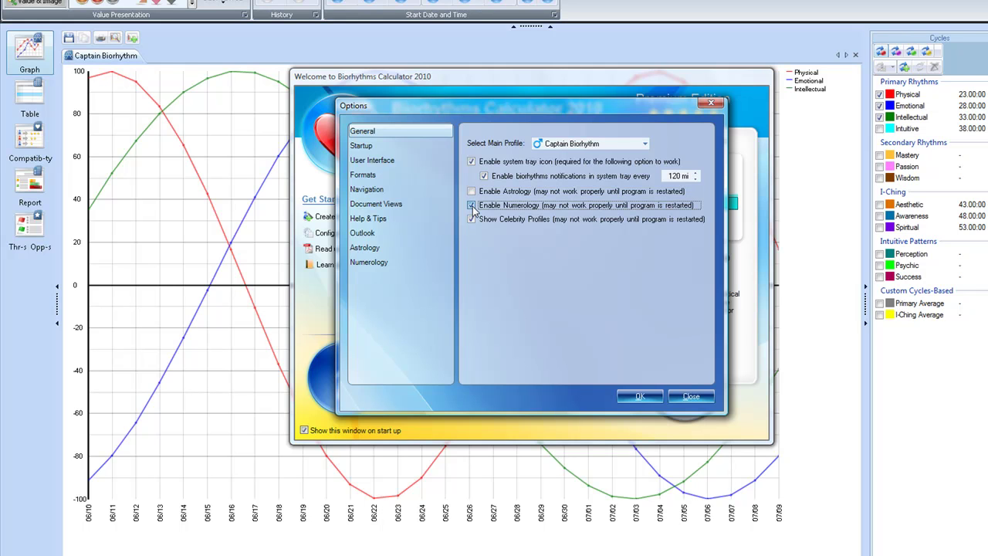
left_click(470, 218)
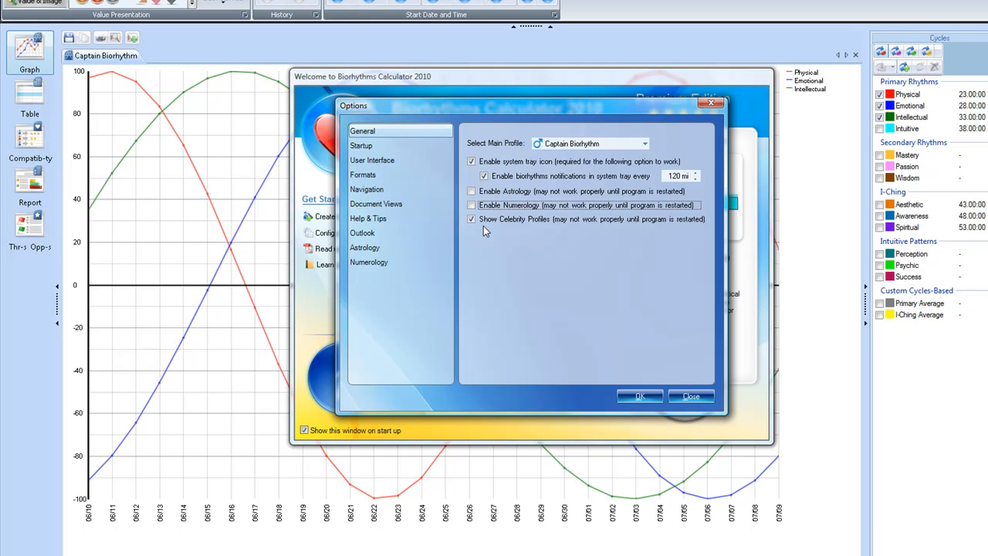
left_click(470, 218)
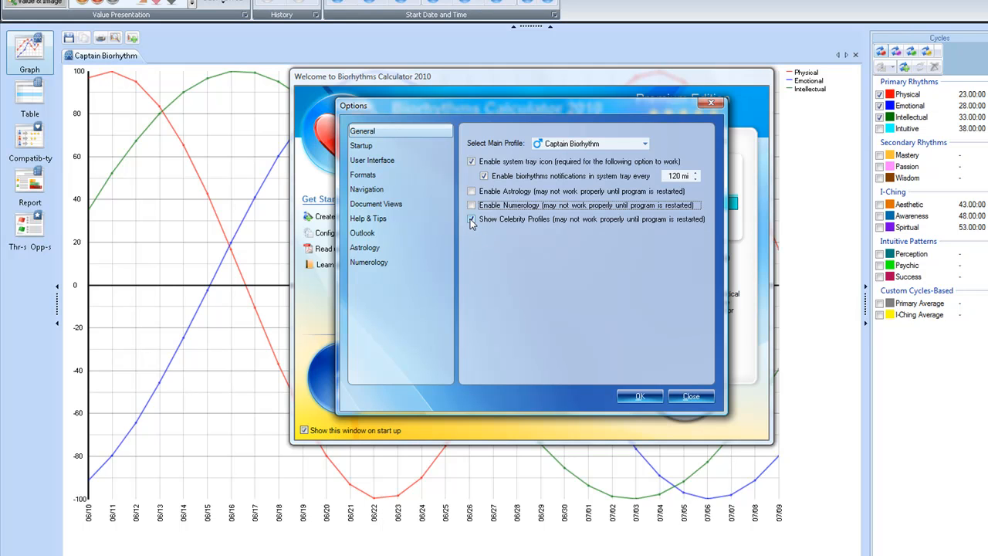
left_click(470, 219)
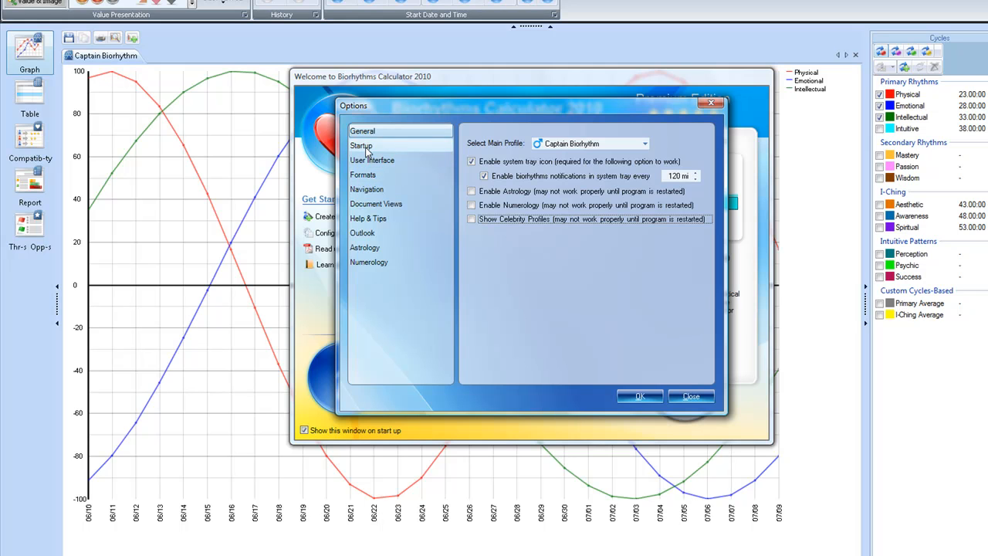
Step: On the Startup page, uncheck Show Welcome Screen, keeping session-restore options checked
left_click(361, 146)
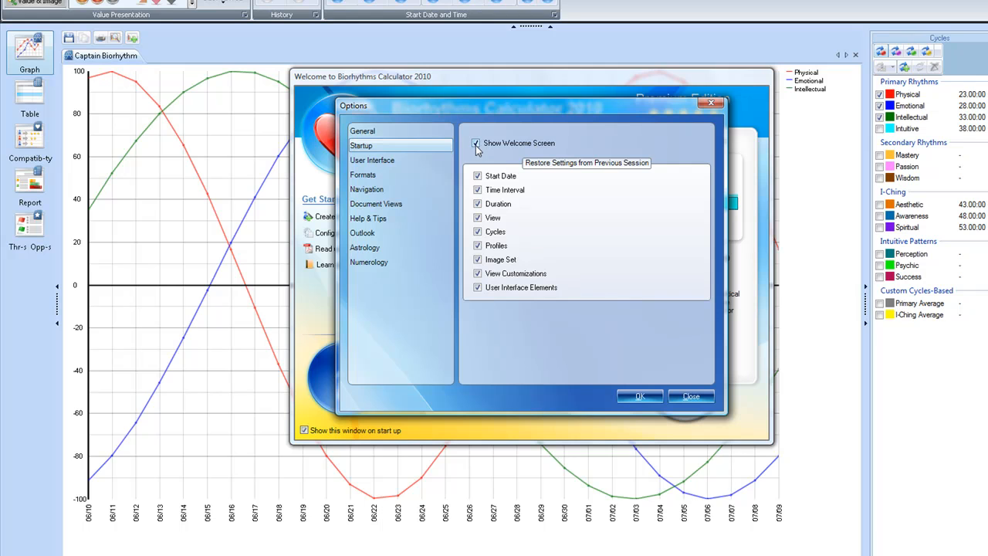
left_click(476, 142)
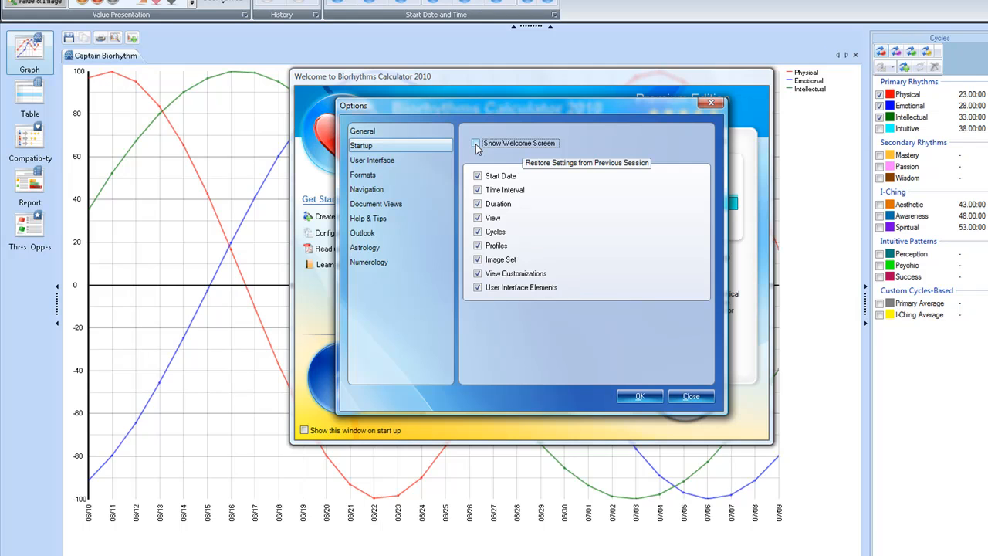
left_click(476, 143)
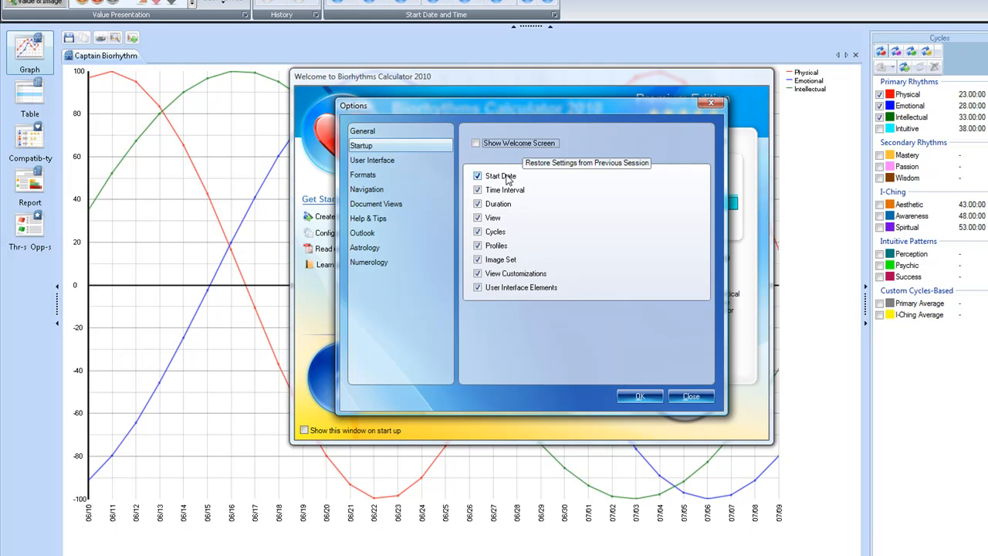
mouse_move(504, 193)
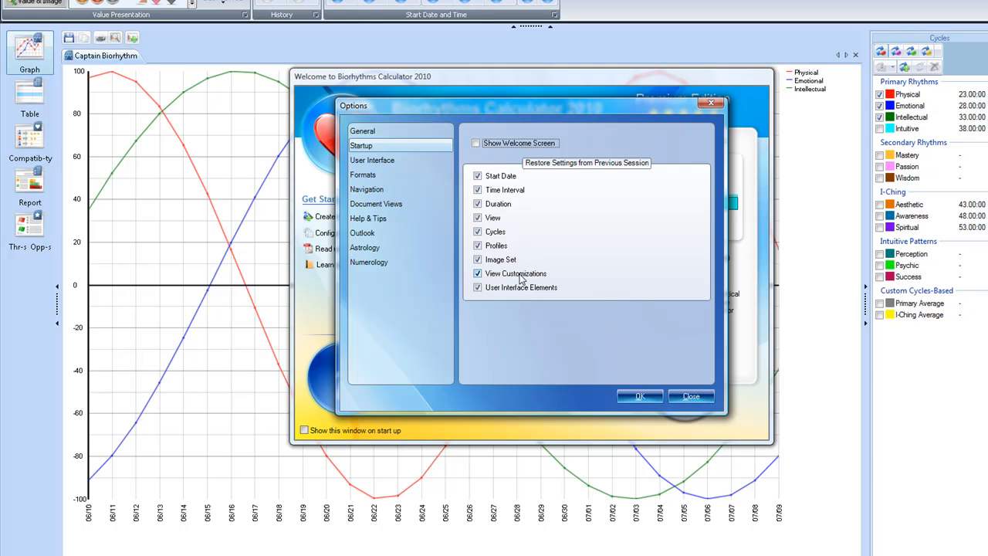
mouse_move(543, 295)
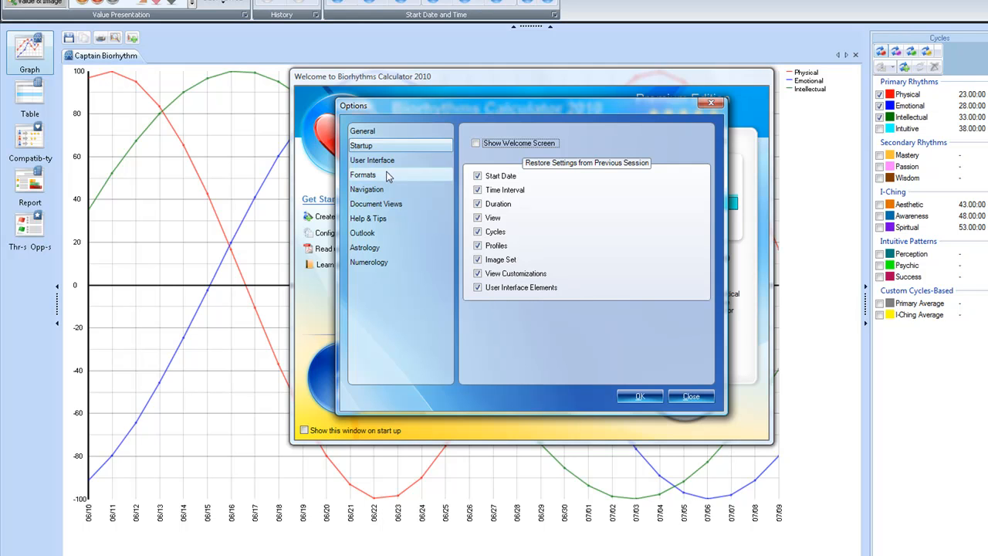
Step: Show the User Interface options page in the Options dialog
left_click(372, 160)
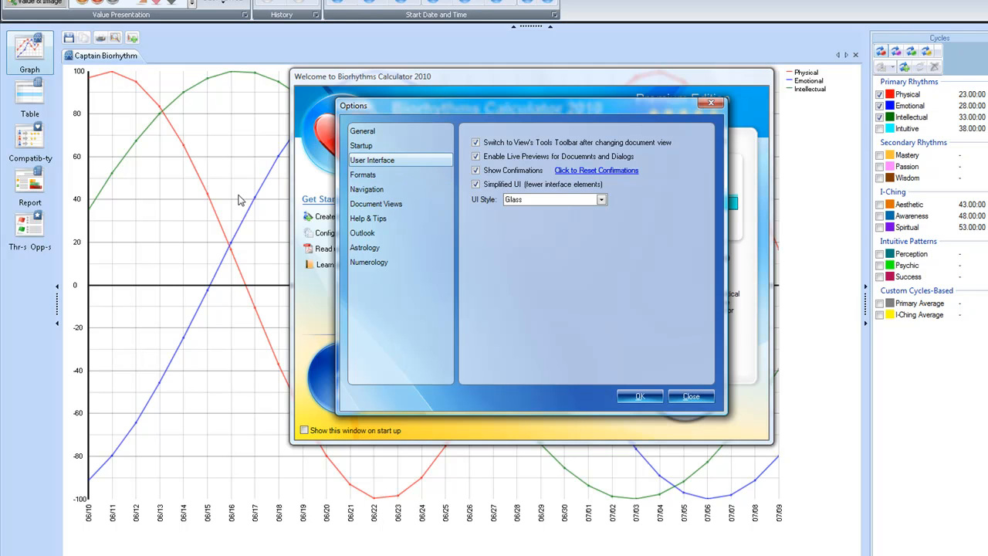
mouse_move(48, 83)
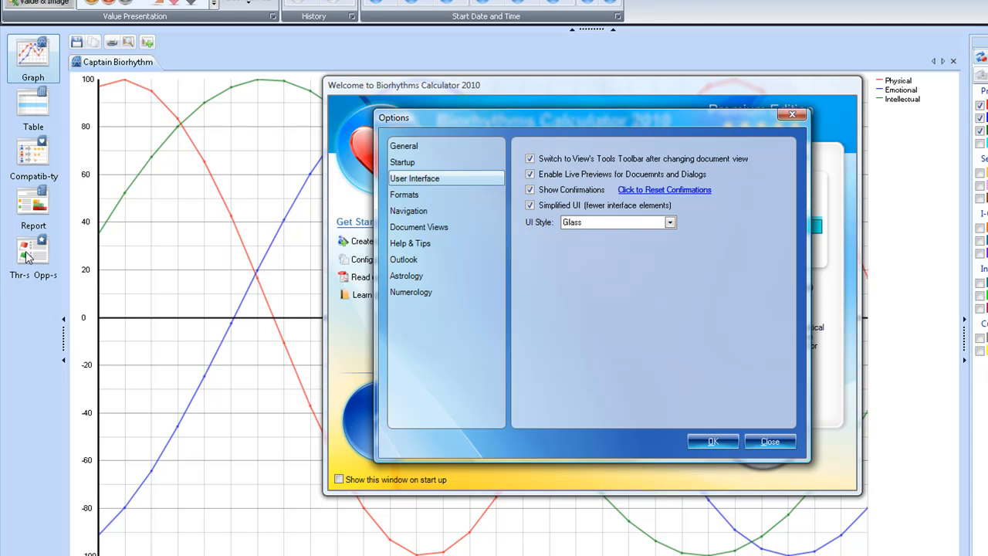
mouse_move(679, 285)
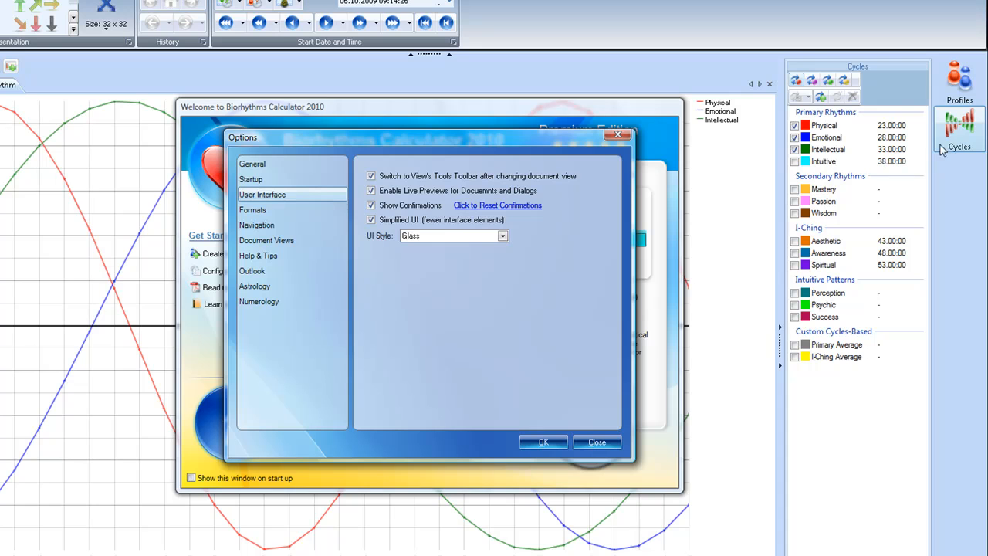
mouse_move(959, 129)
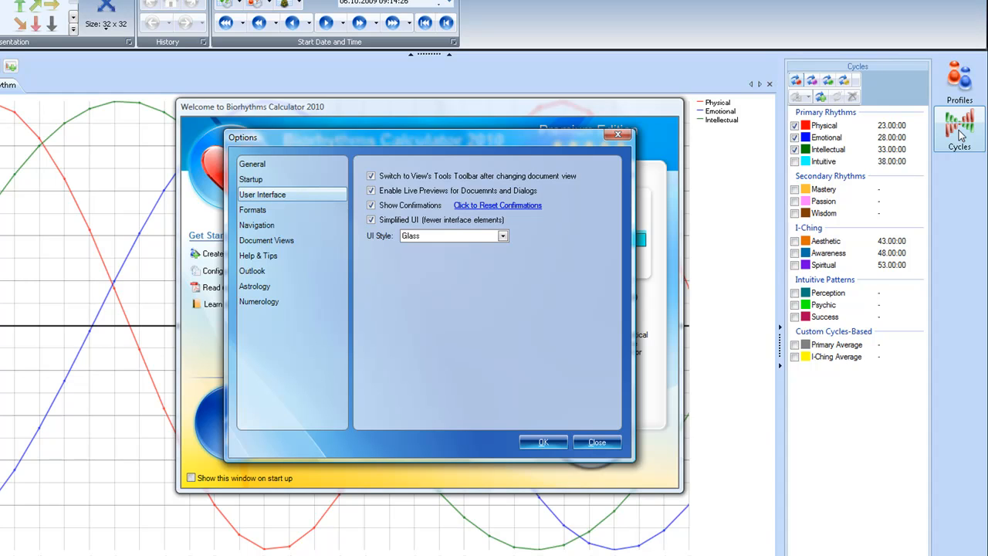
mouse_move(282, 219)
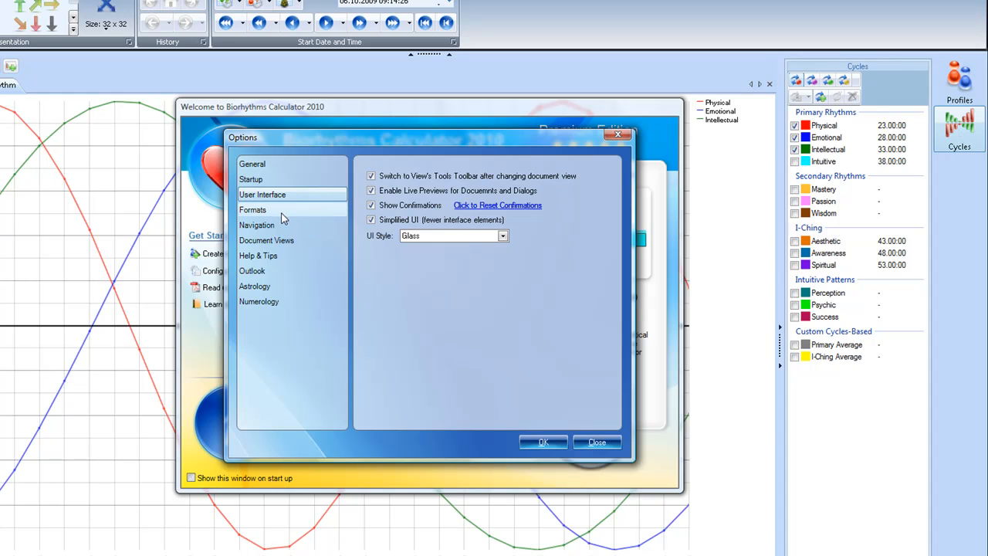
Step: Show the Formats options page listing time, date and graph formats
left_click(252, 209)
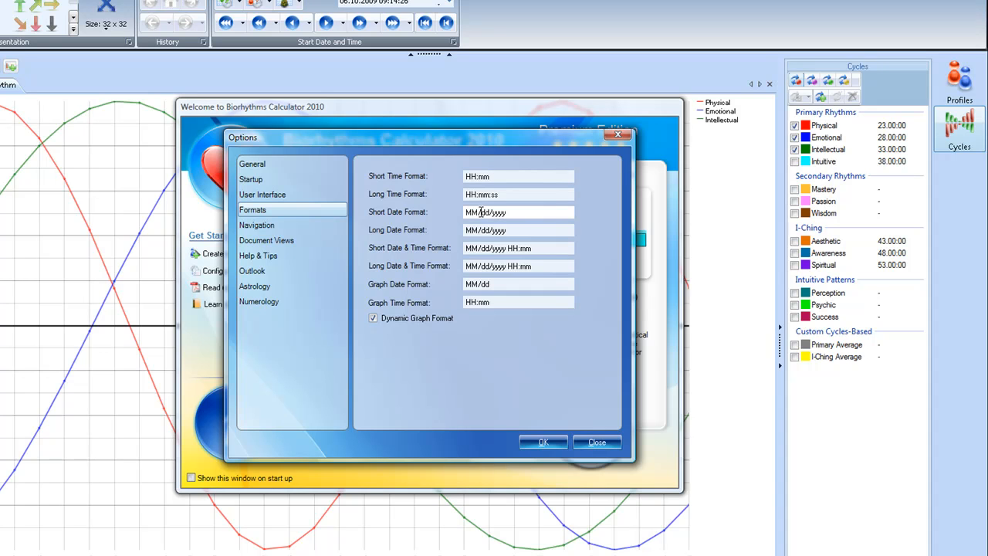
mouse_move(482, 212)
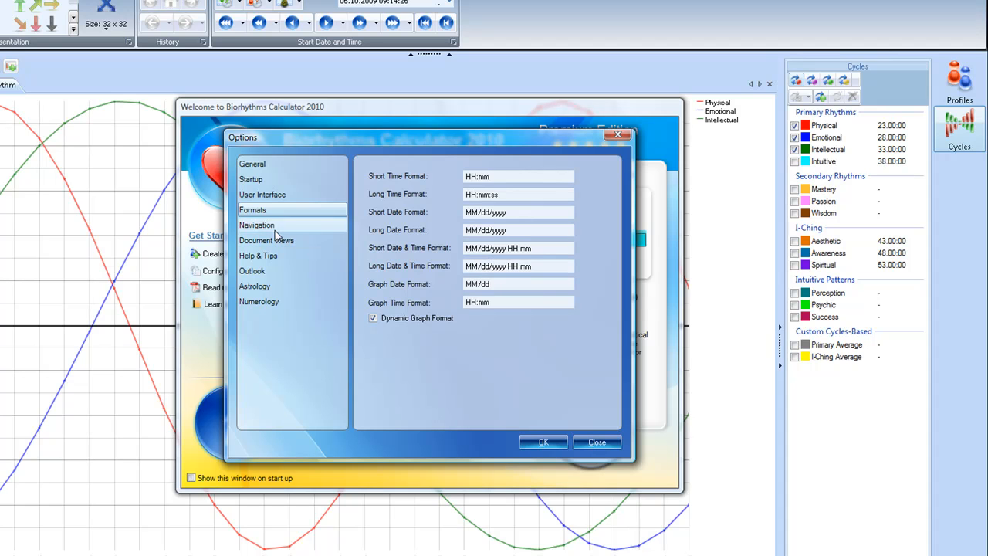
Step: View the Navigation options page, then move on to Document Views
left_click(256, 225)
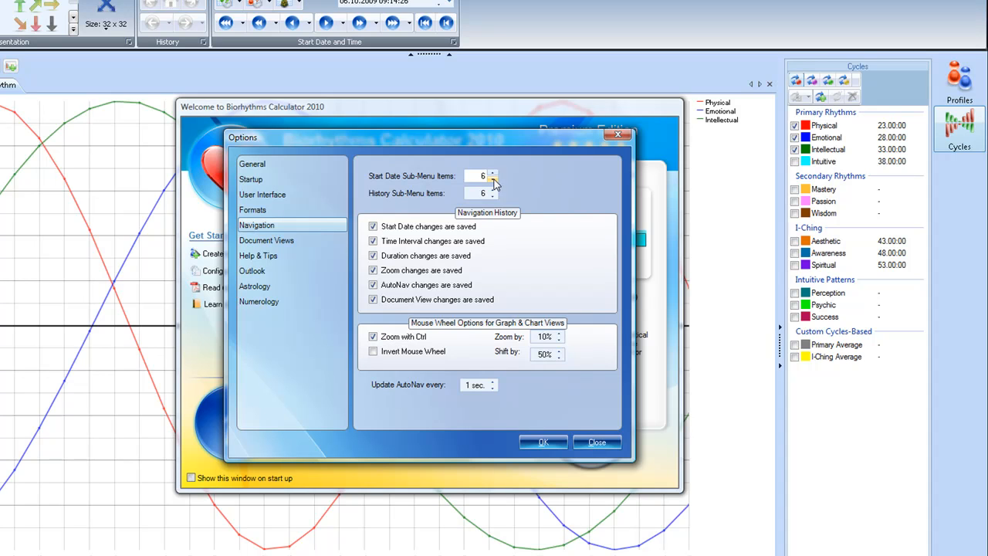
mouse_move(457, 208)
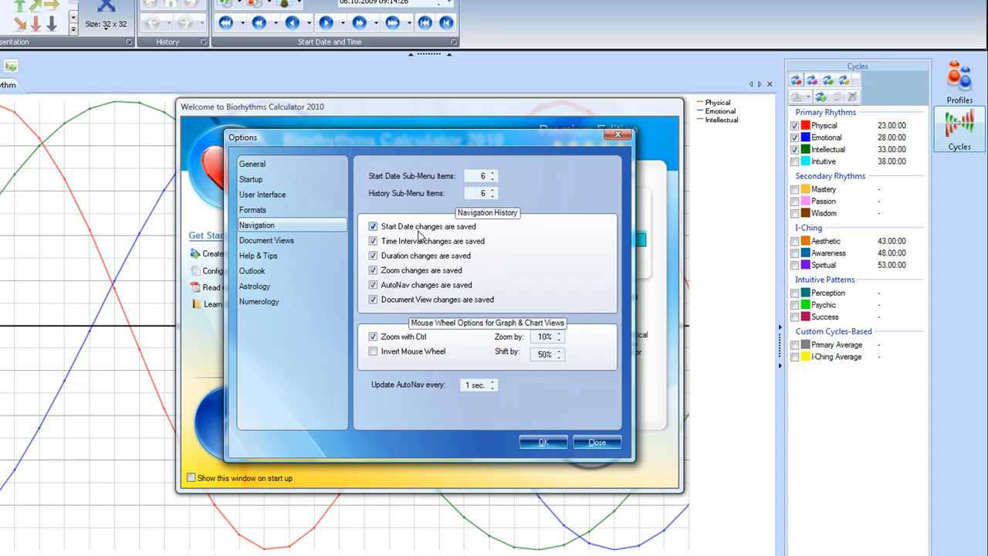
mouse_move(421, 245)
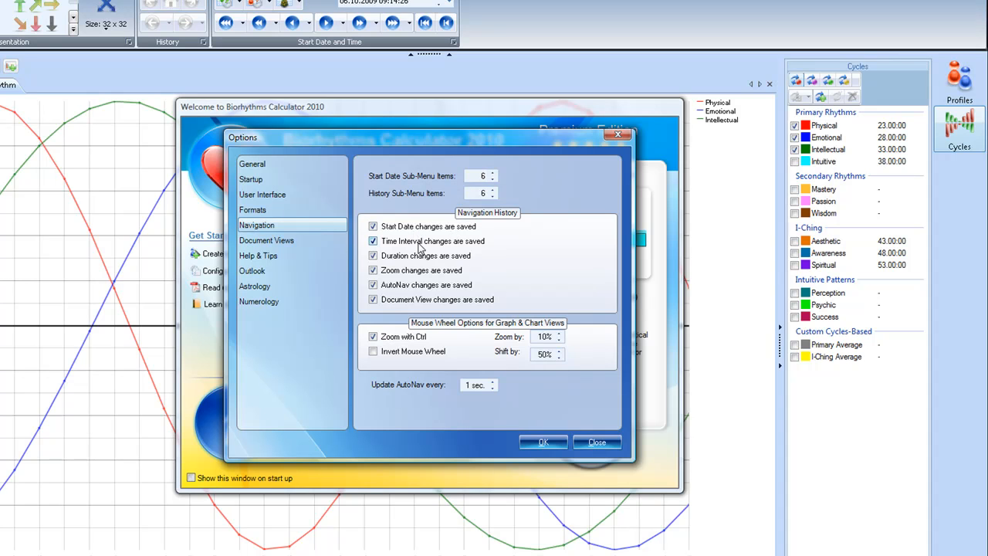
mouse_move(446, 256)
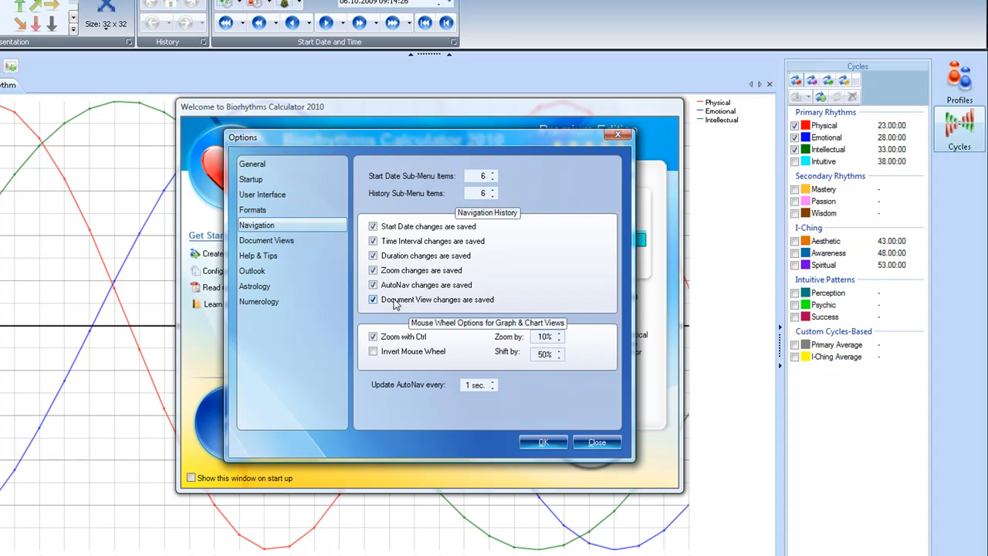
mouse_move(502, 306)
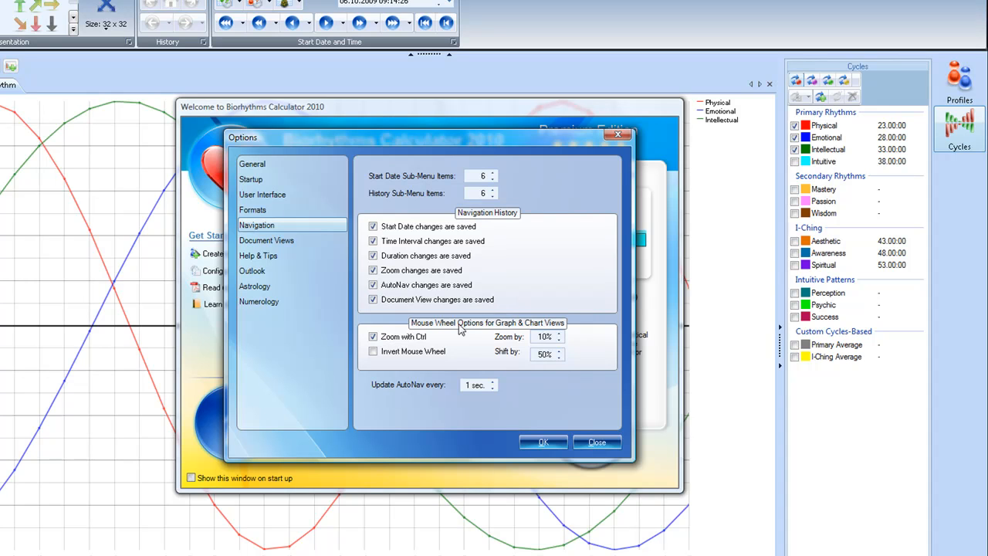
mouse_move(307, 394)
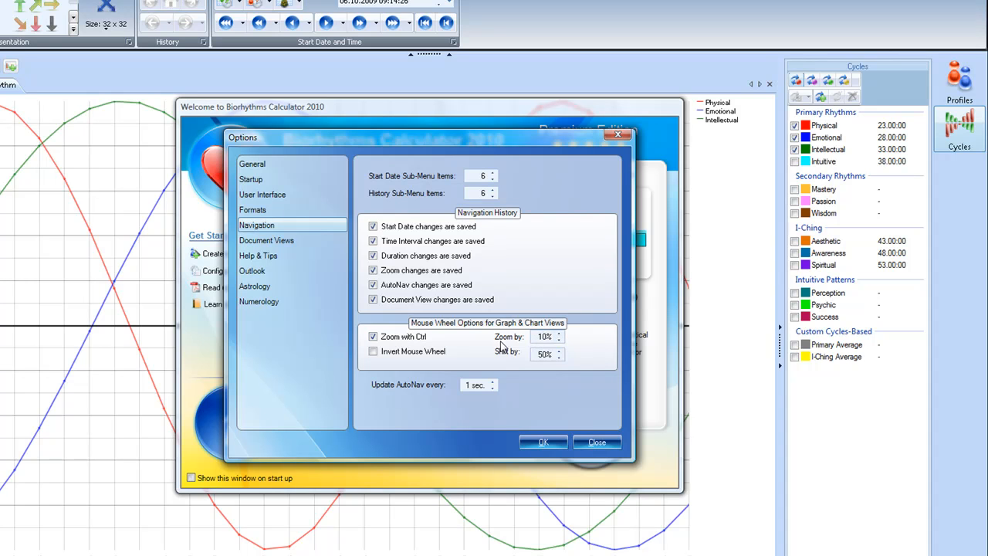
mouse_move(510, 360)
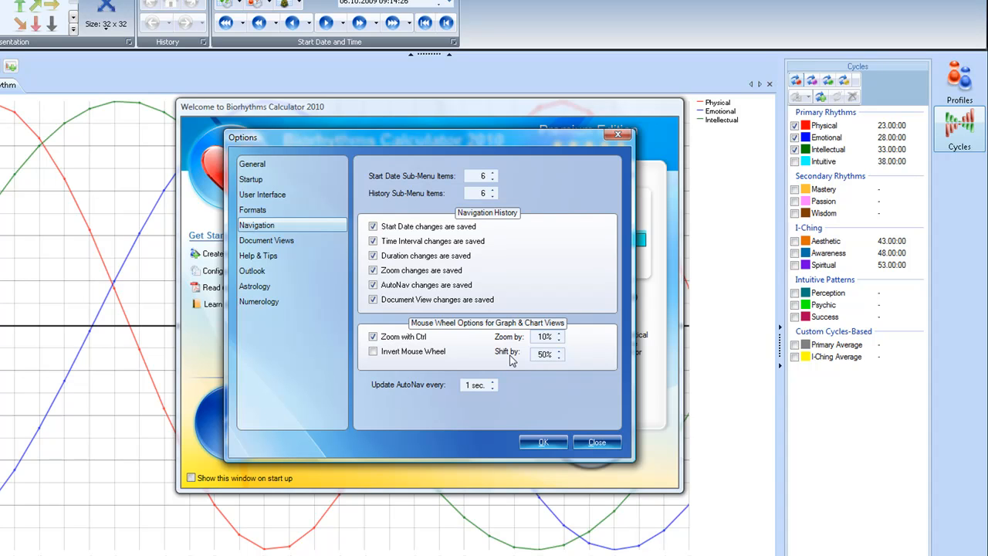
mouse_move(479, 401)
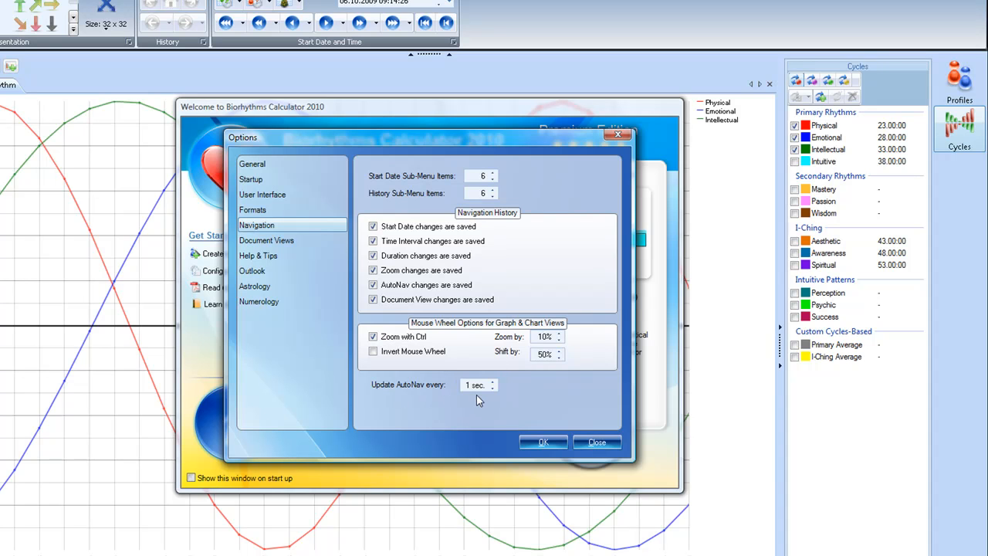
mouse_move(287, 248)
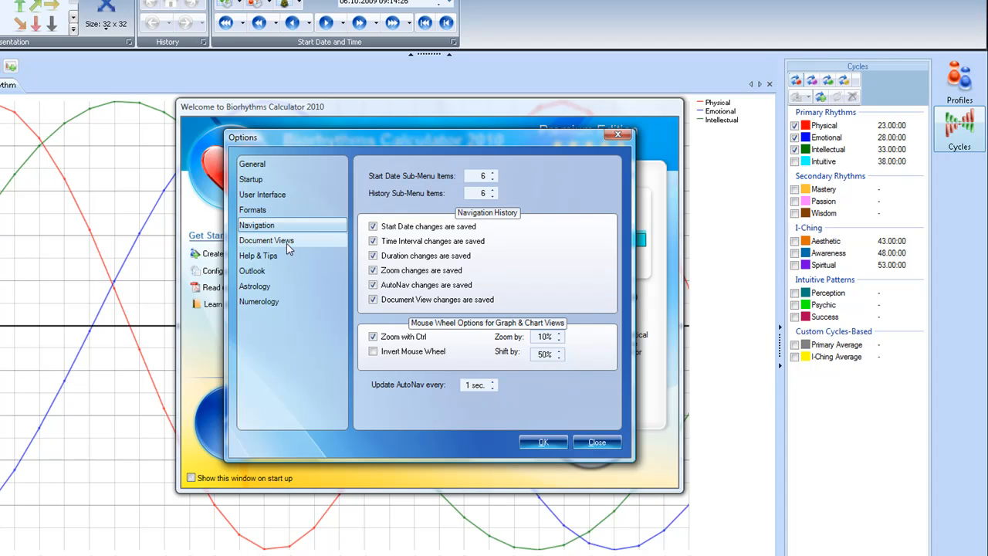
left_click(266, 240)
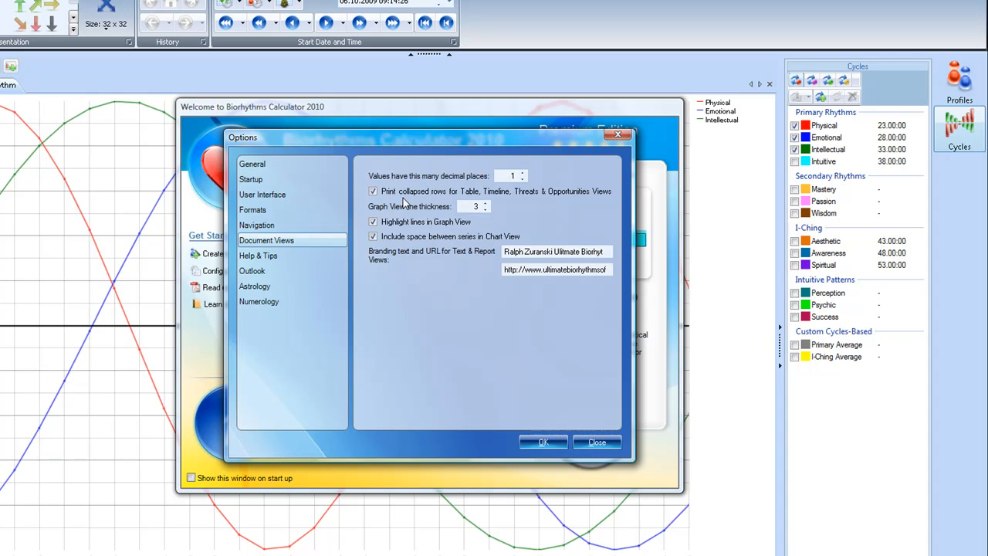
mouse_move(413, 217)
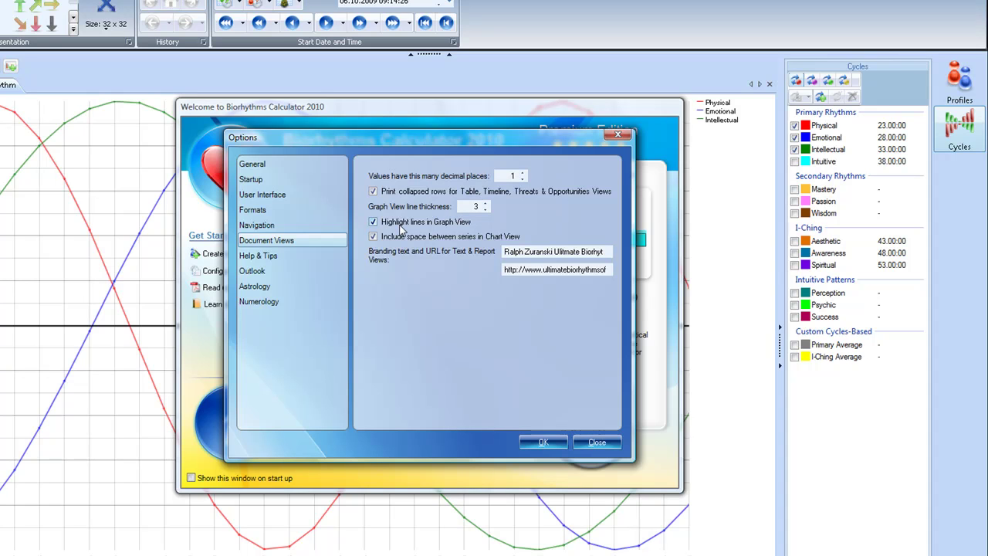
mouse_move(429, 230)
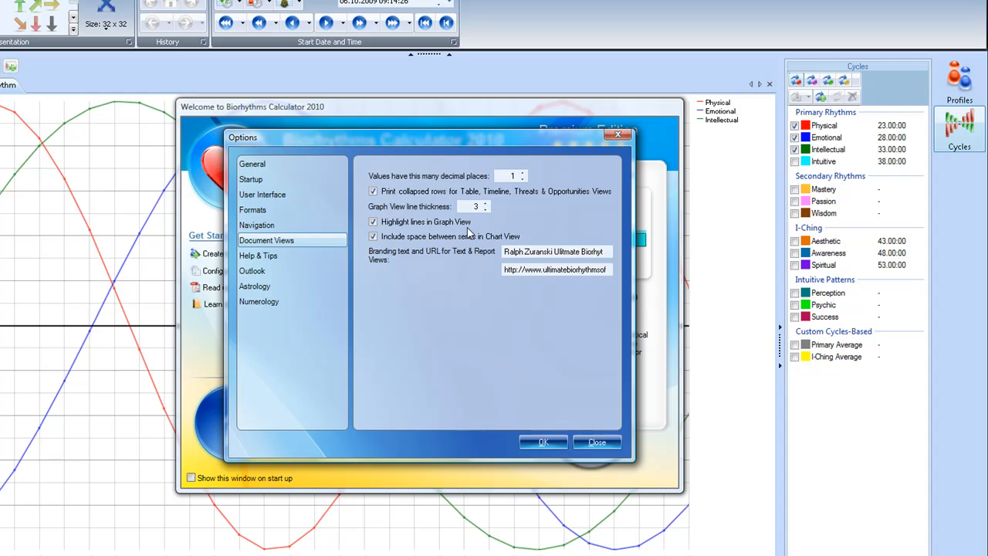
mouse_move(439, 250)
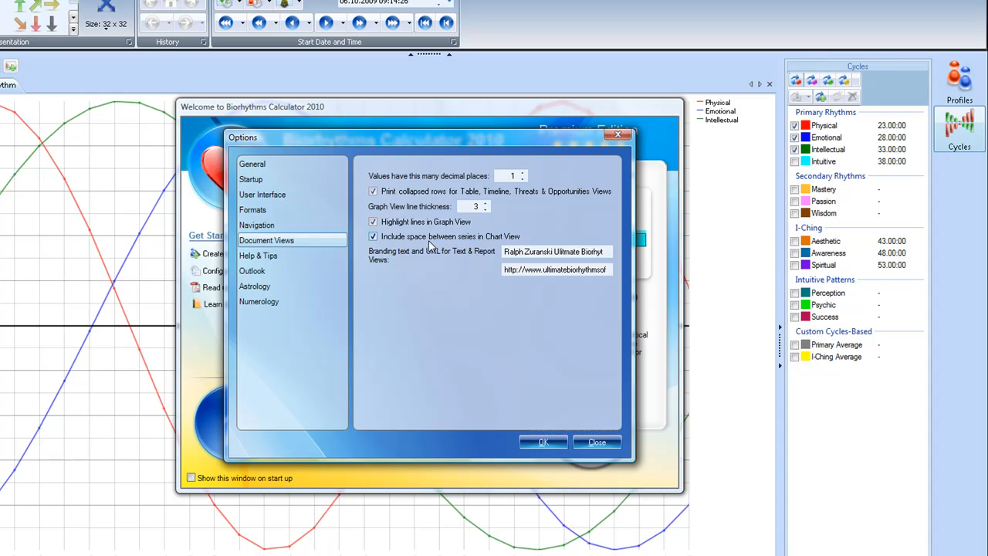
mouse_move(438, 262)
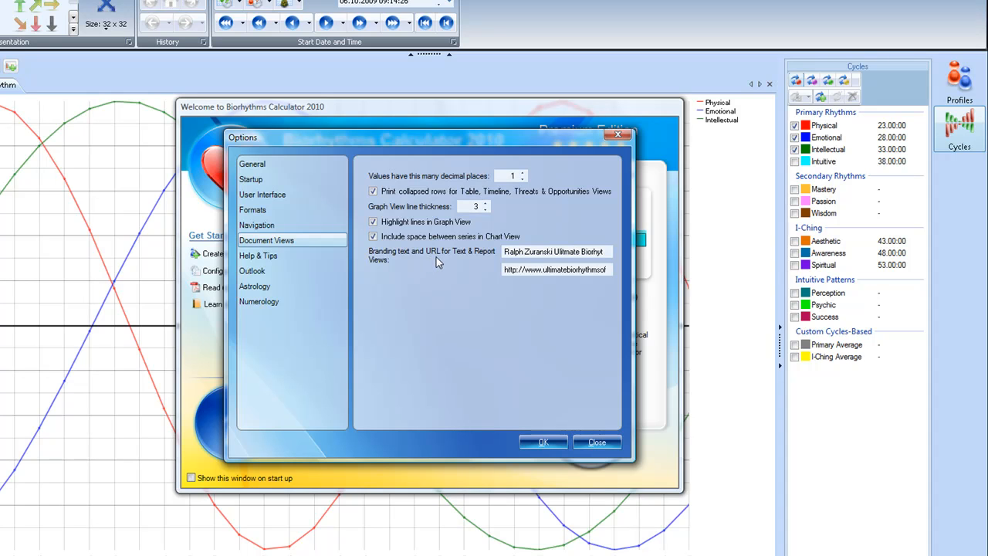
mouse_move(444, 262)
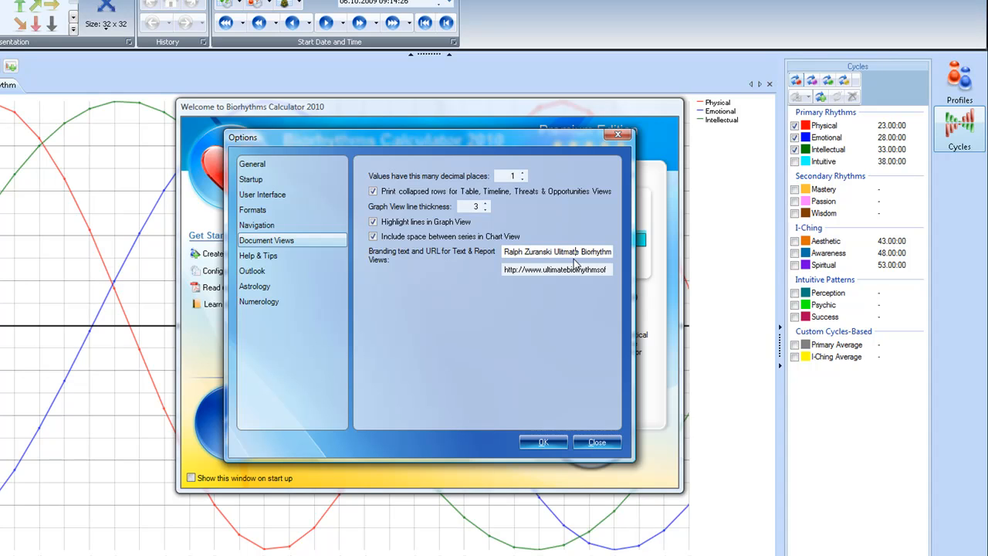
Step: Enter 'Zuranski Ultimate Biorhythm Charts' as the branding text for text and report views
type("Zuranski Ultimate Biorhythm Charts")
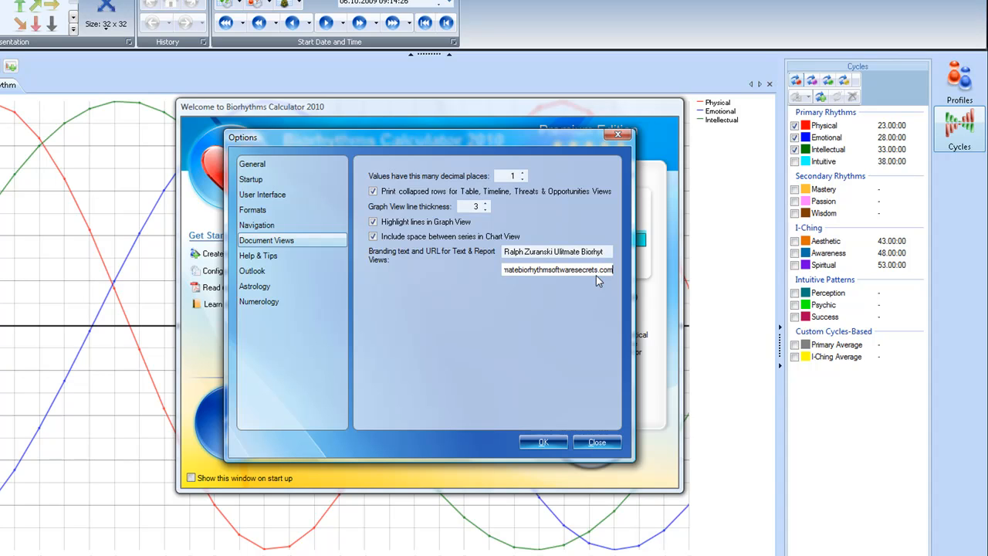
mouse_move(439, 282)
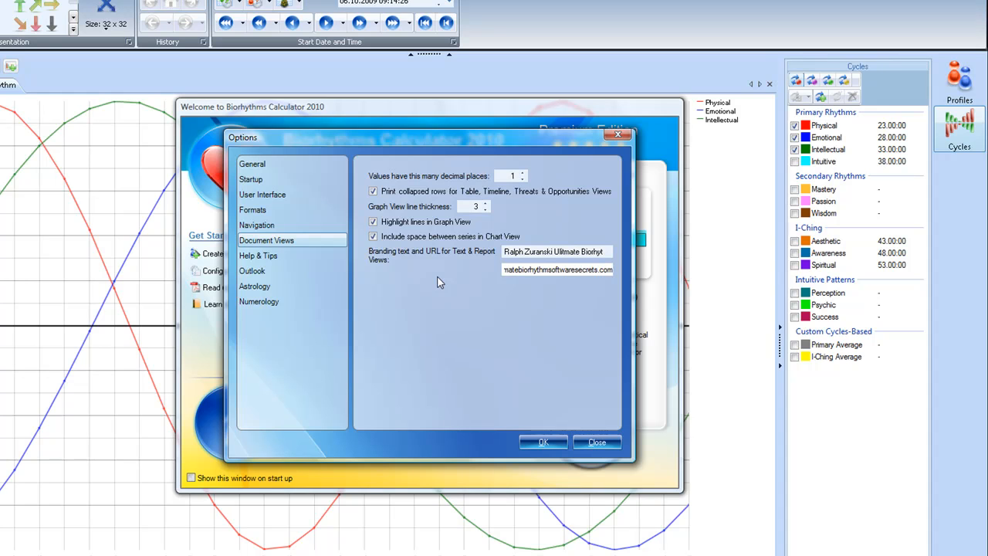
mouse_move(297, 262)
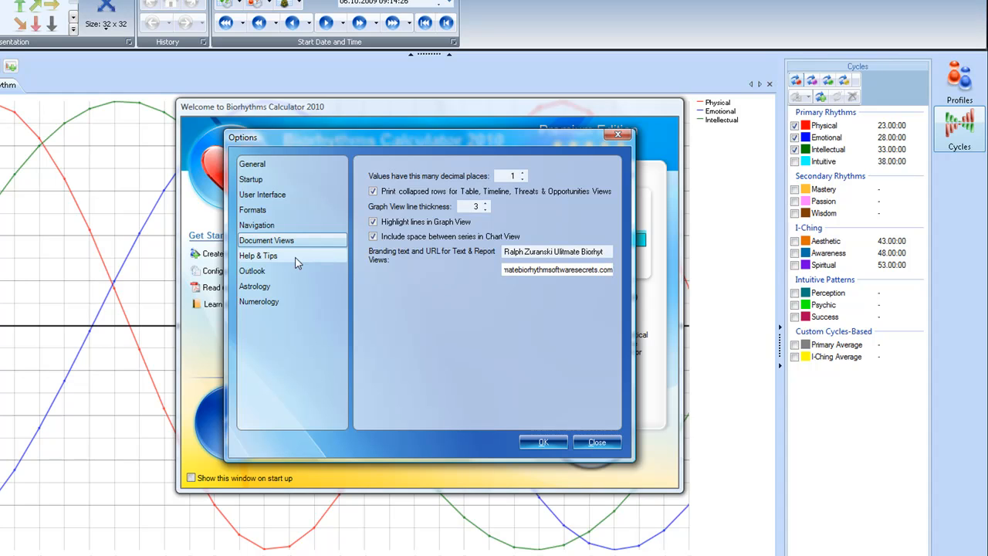
Step: Show Help & Tips options, leaving data tips and tutorial enabled
left_click(257, 255)
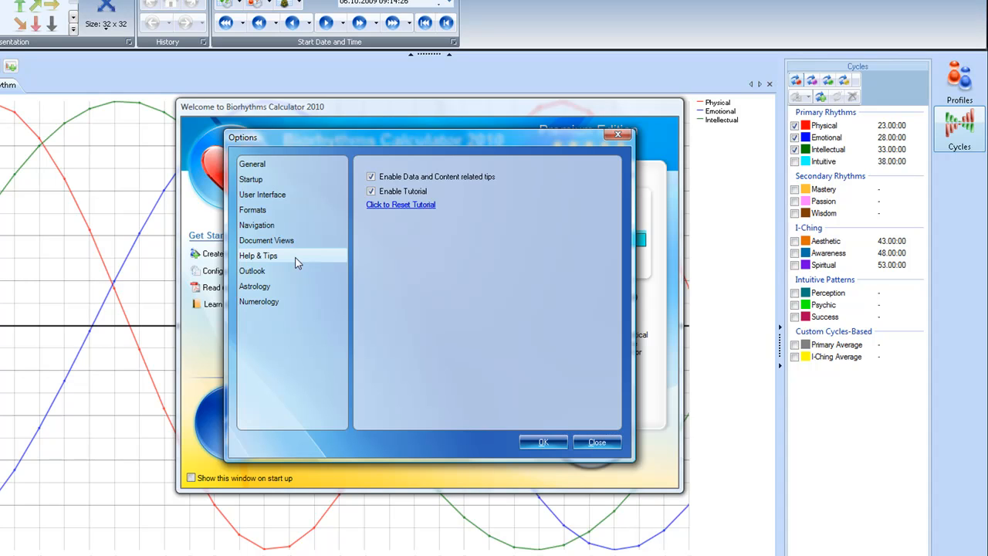
mouse_move(481, 234)
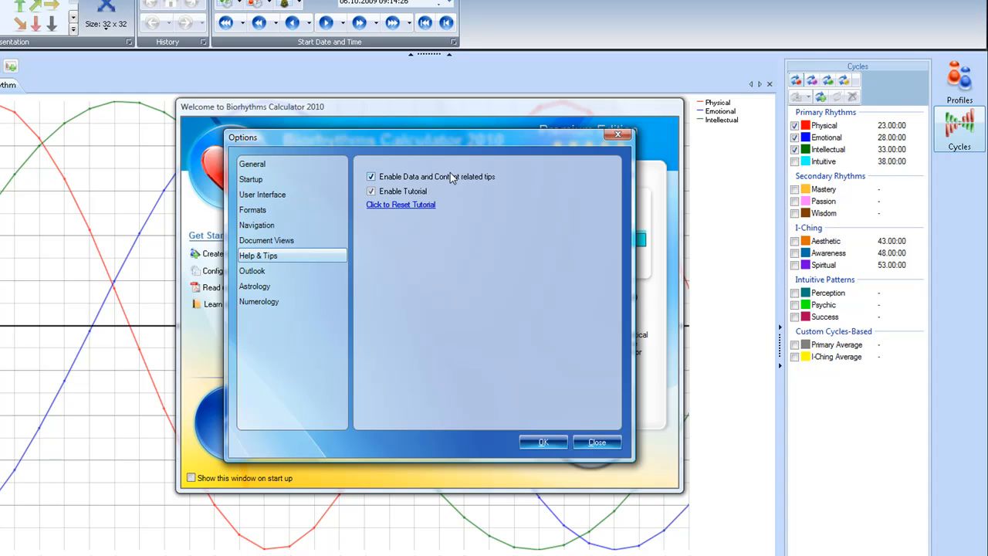
mouse_move(473, 187)
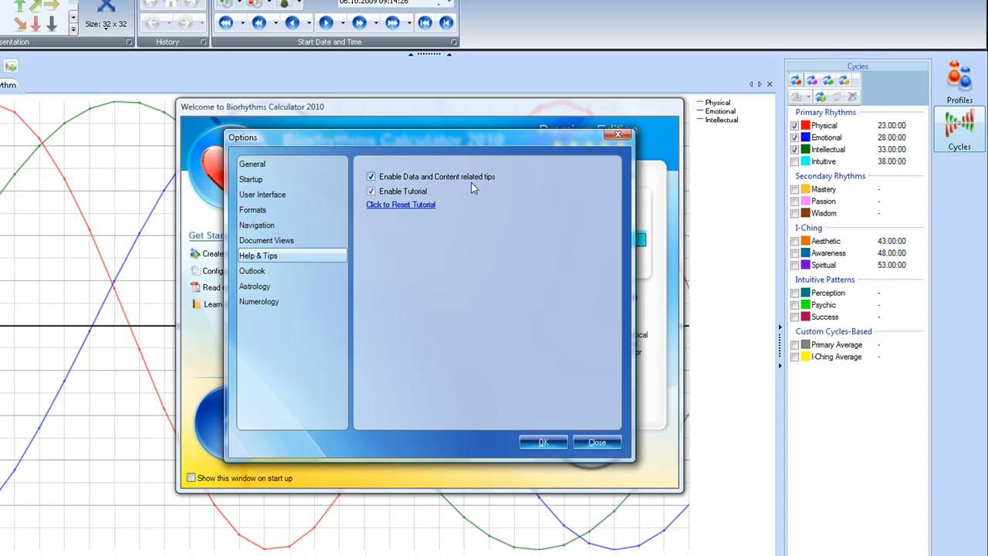
mouse_move(461, 196)
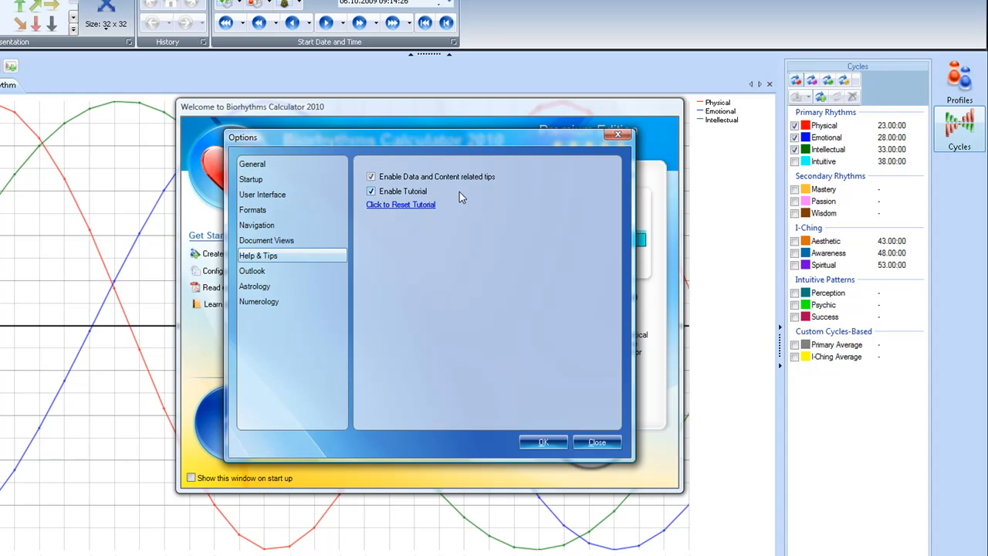
mouse_move(317, 281)
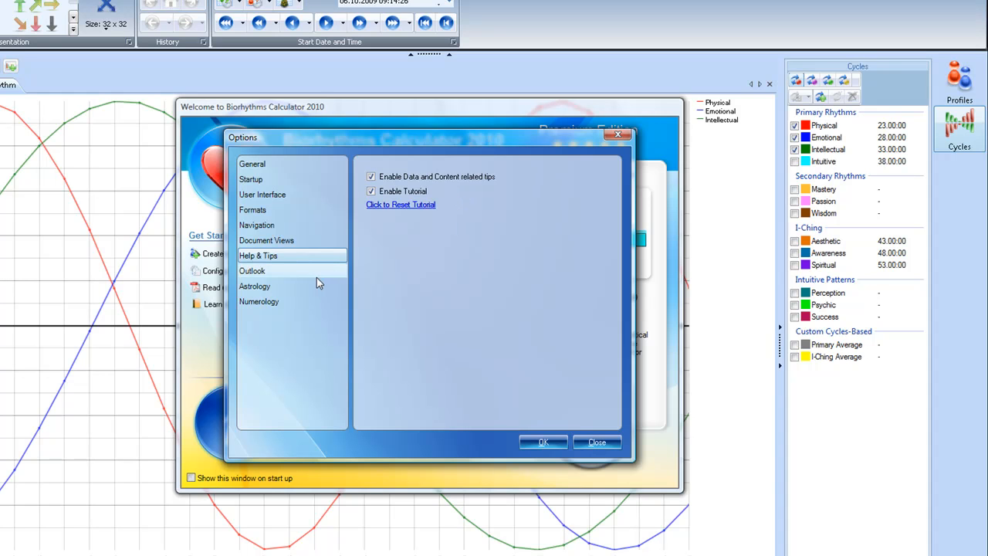
mouse_move(270, 276)
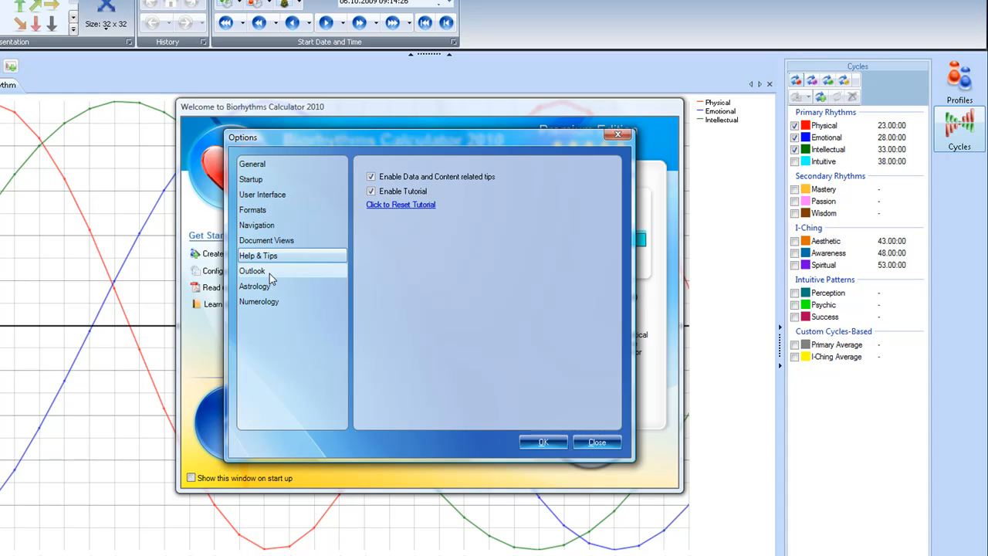
Step: In Astrology options, set the default zodiac image set to Graphical
left_click(254, 286)
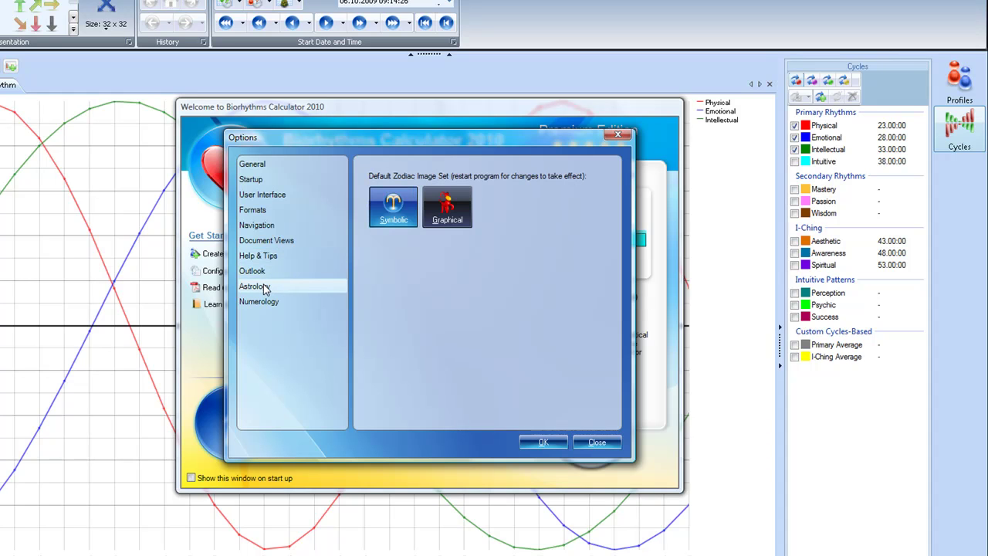
left_click(254, 286)
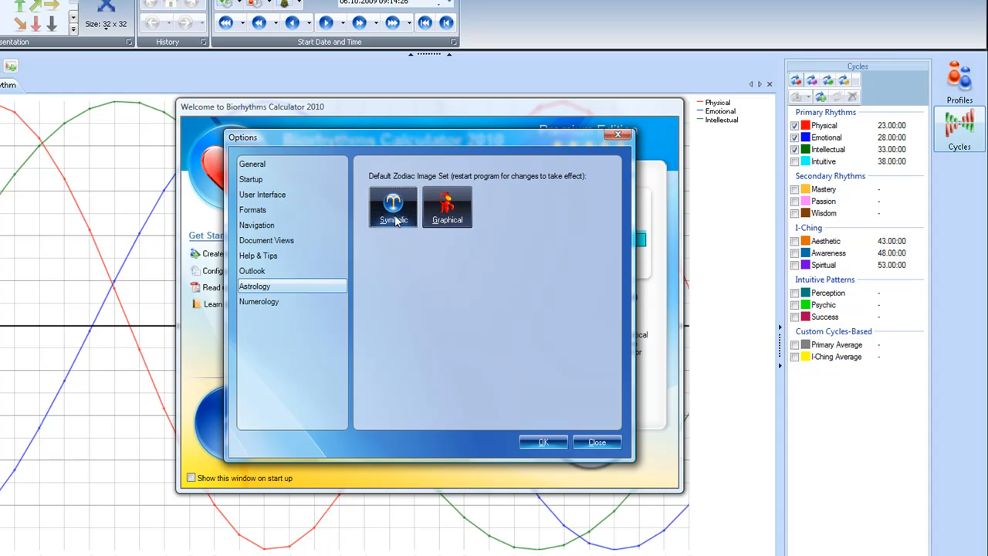
left_click(447, 205)
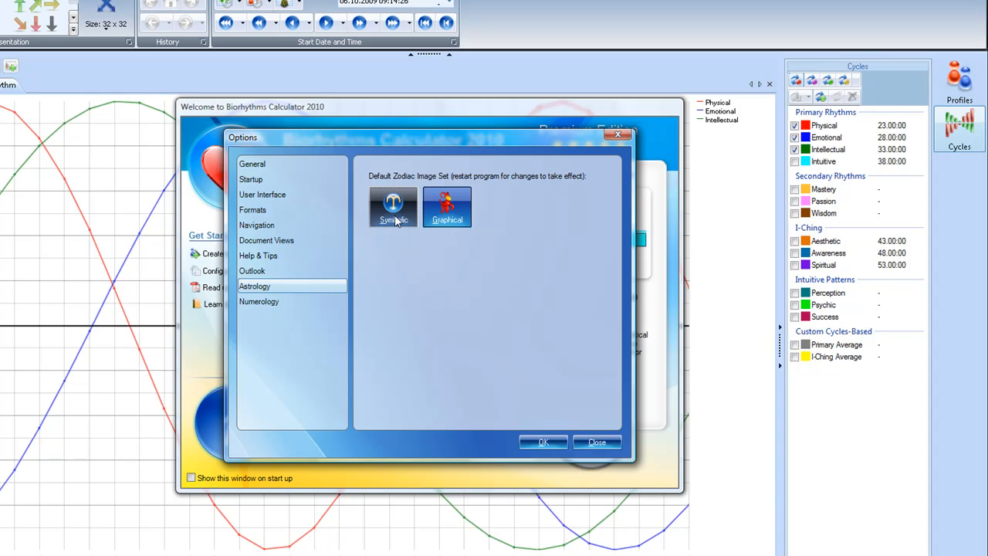
mouse_move(393, 268)
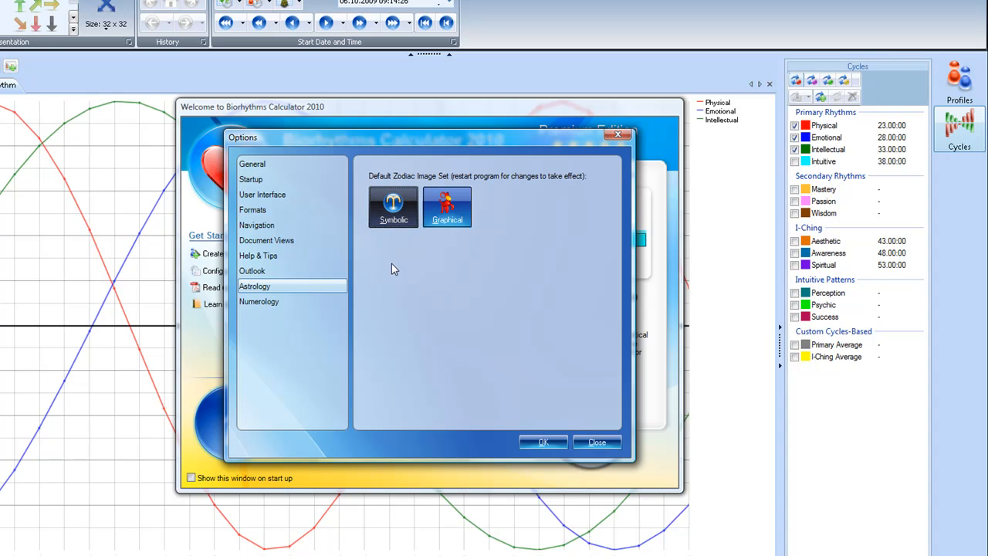
mouse_move(271, 306)
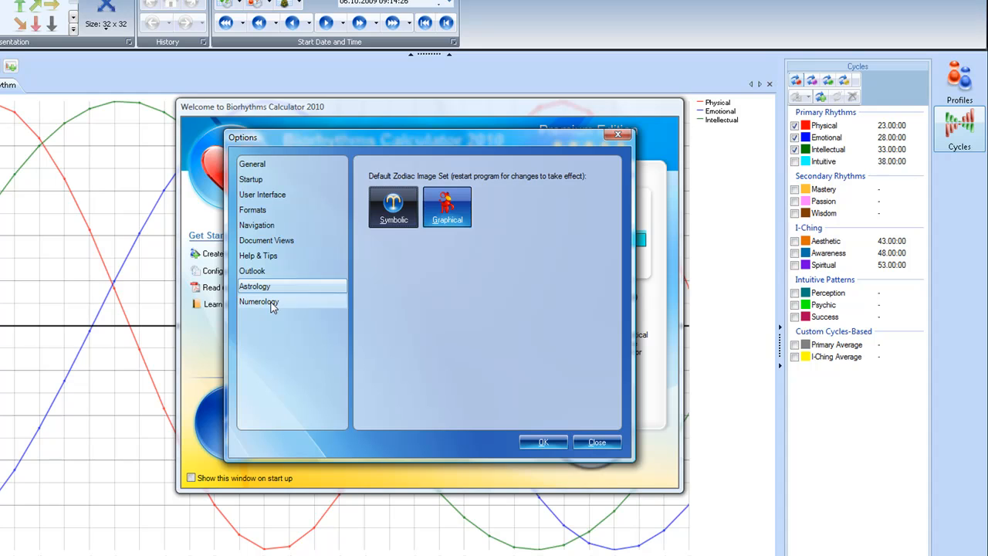
Step: Review the Numerology master numbers setting, then return to General options
left_click(259, 301)
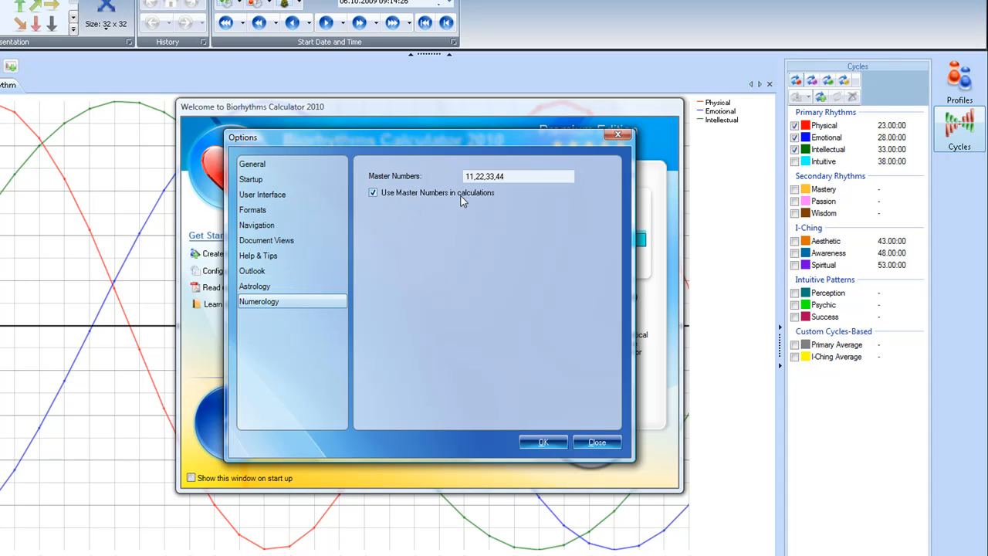
mouse_move(468, 194)
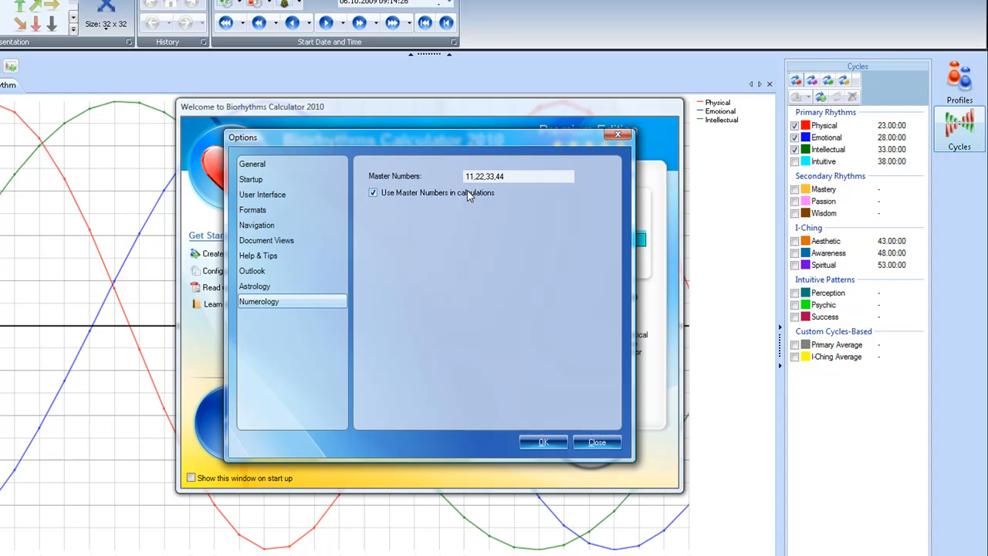
mouse_move(474, 205)
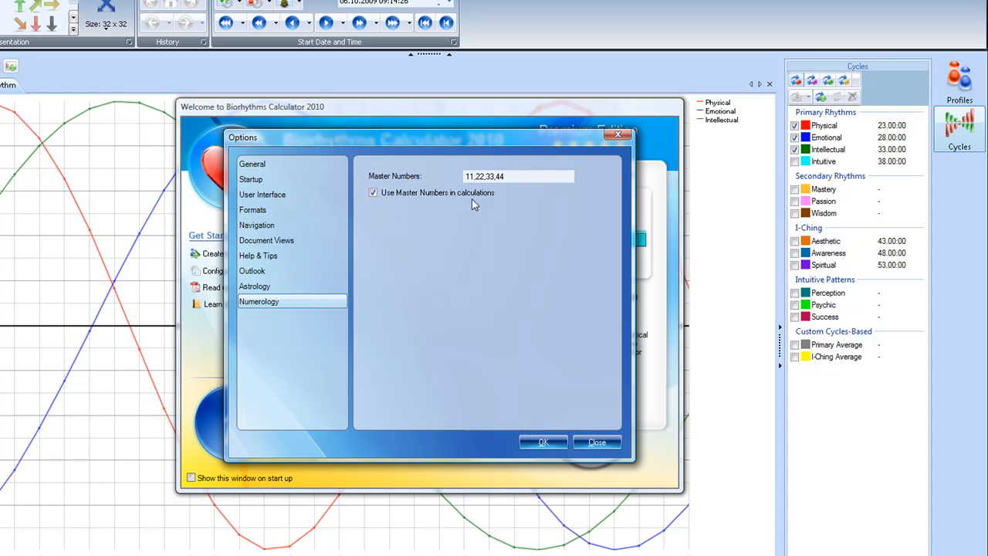
mouse_move(500, 275)
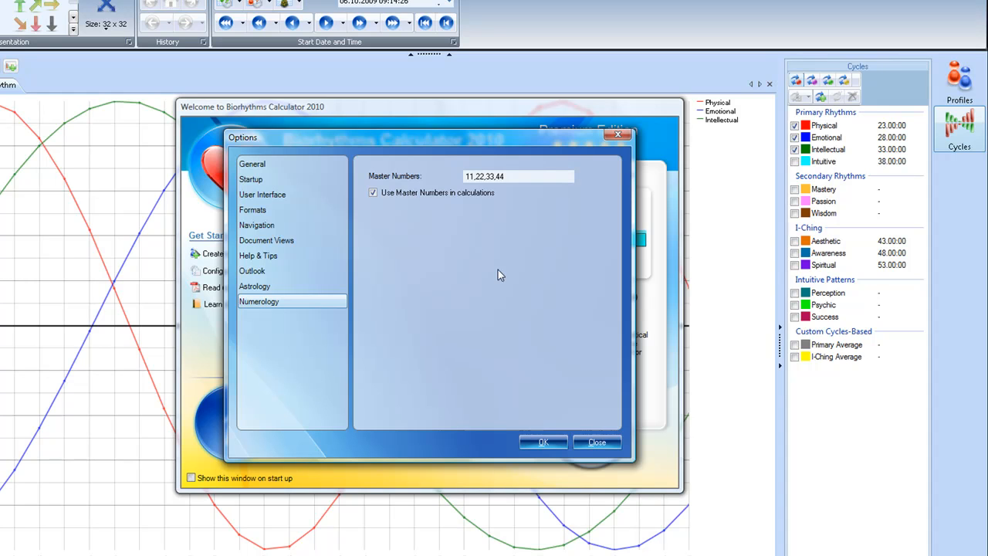
mouse_move(341, 220)
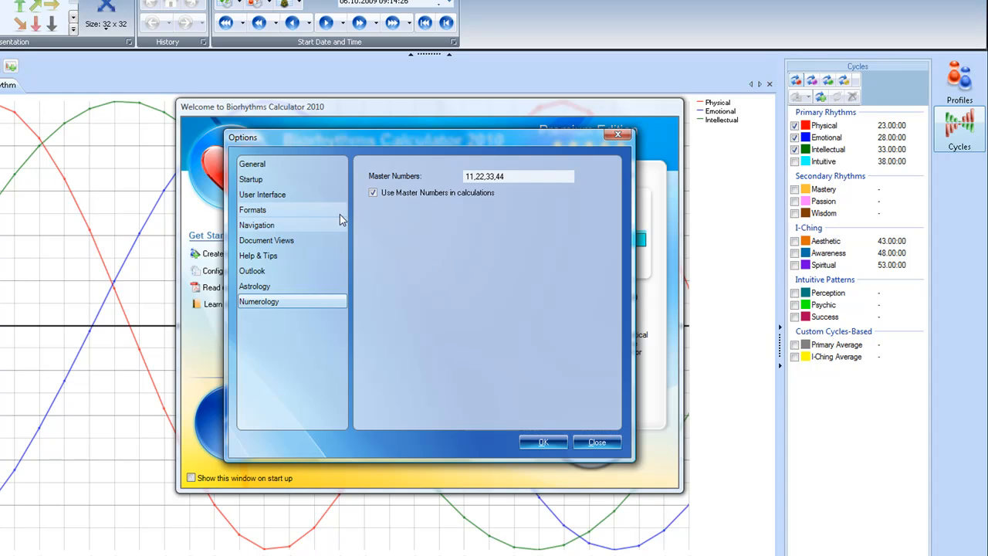
left_click(252, 163)
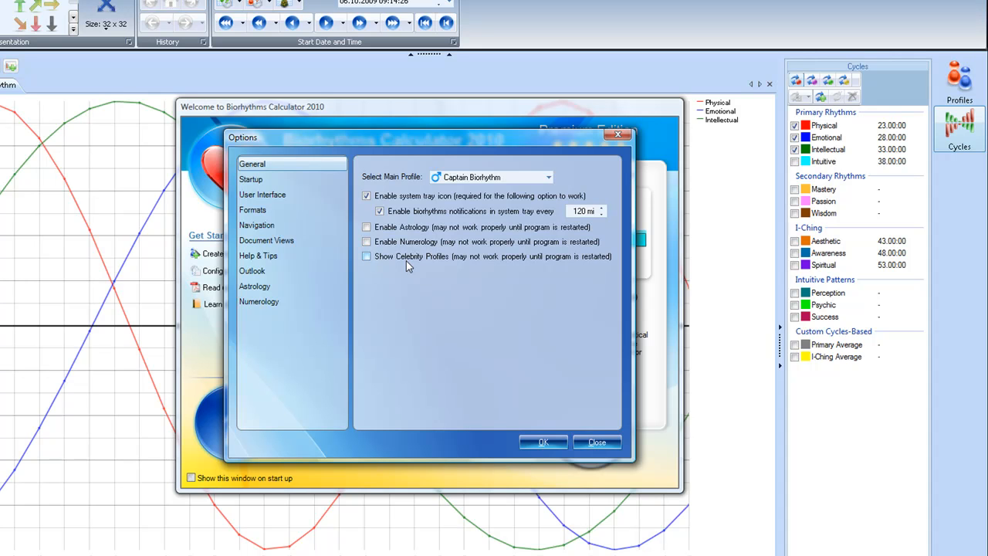
mouse_move(449, 322)
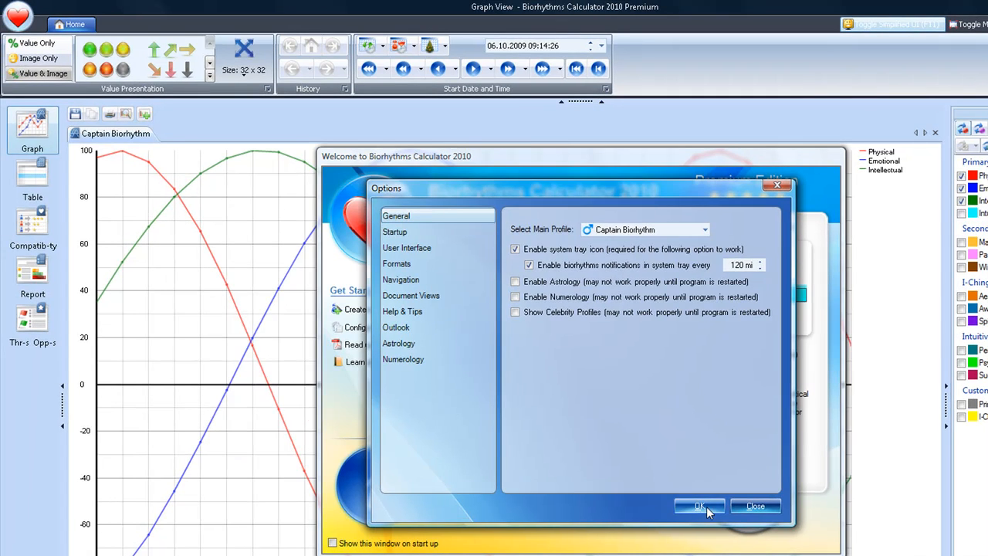
Step: Save the options with OK, leaving Captain Biorhythm's biorhythm graph showing
left_click(698, 505)
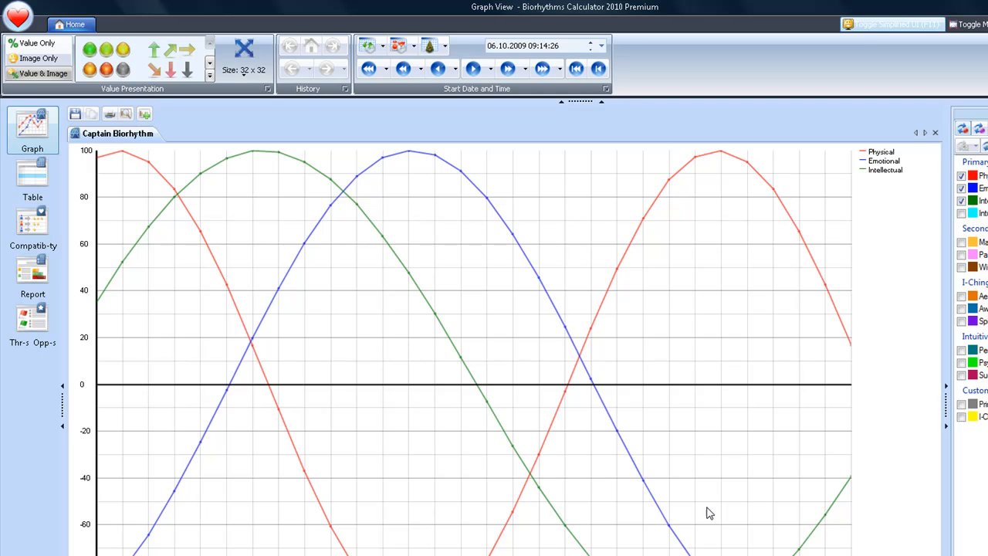
mouse_move(392, 325)
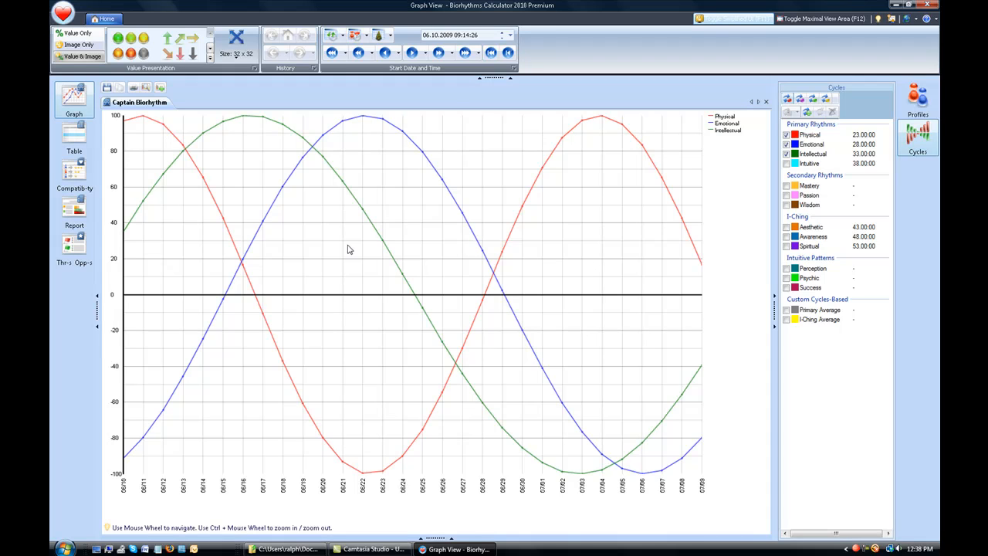
mouse_move(513, 337)
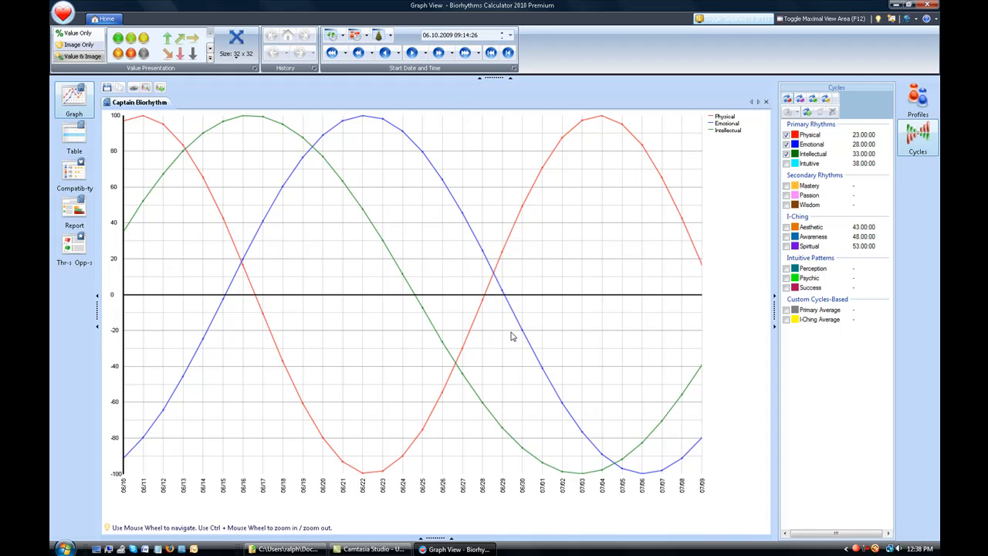
mouse_move(540, 362)
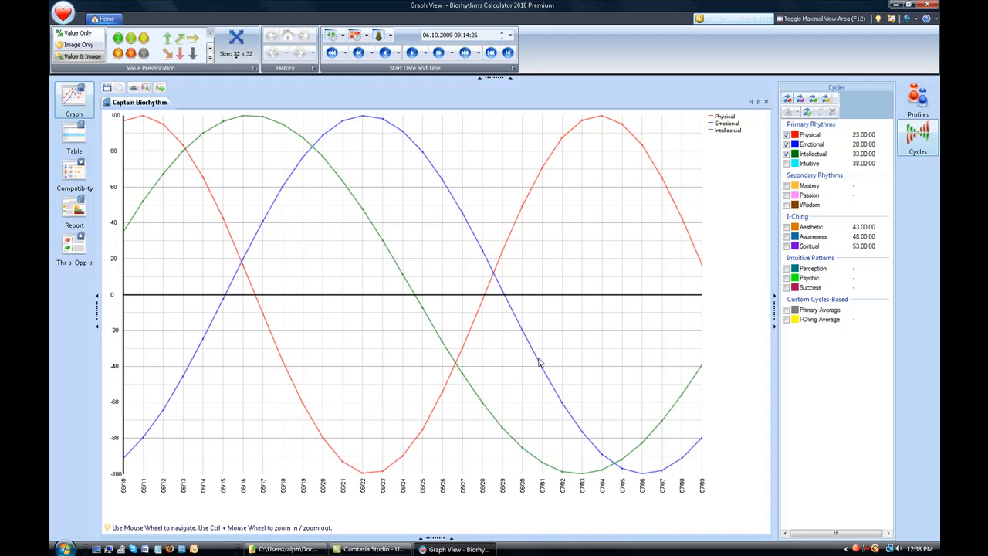